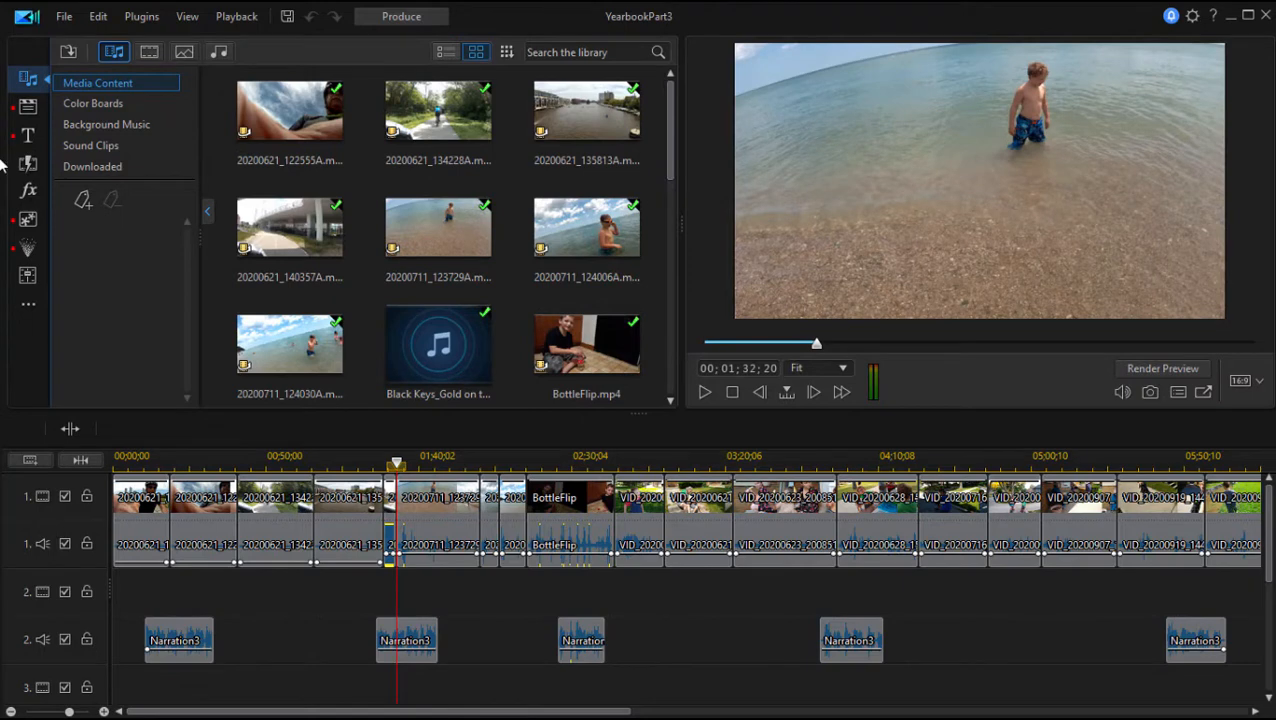
pyautogui.moveTo(710, 456)
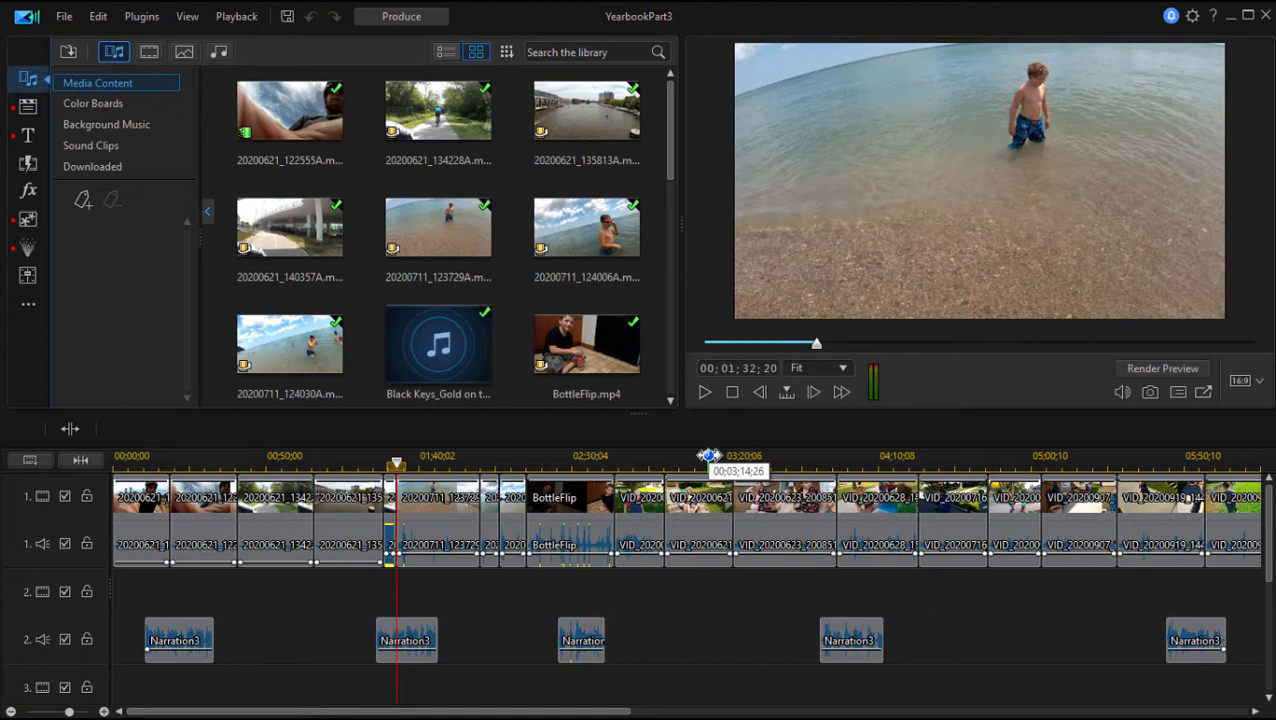
pyautogui.moveTo(708, 456)
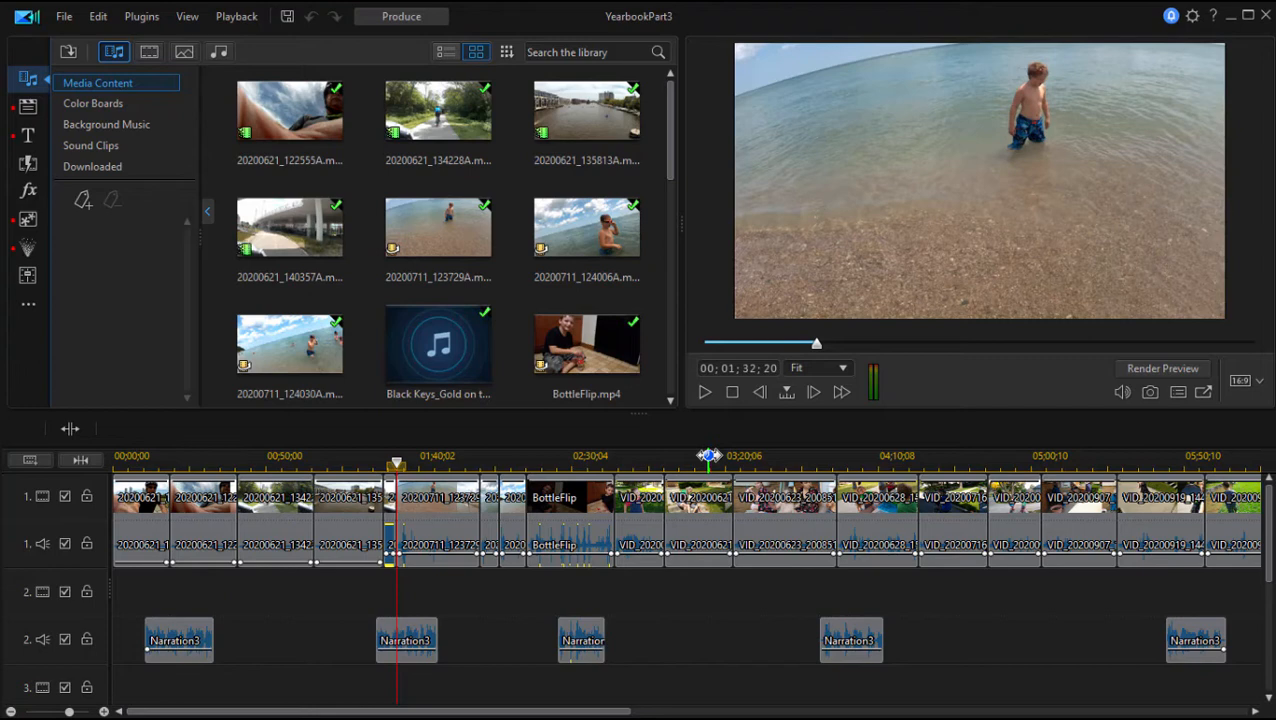
pyautogui.moveTo(408, 586)
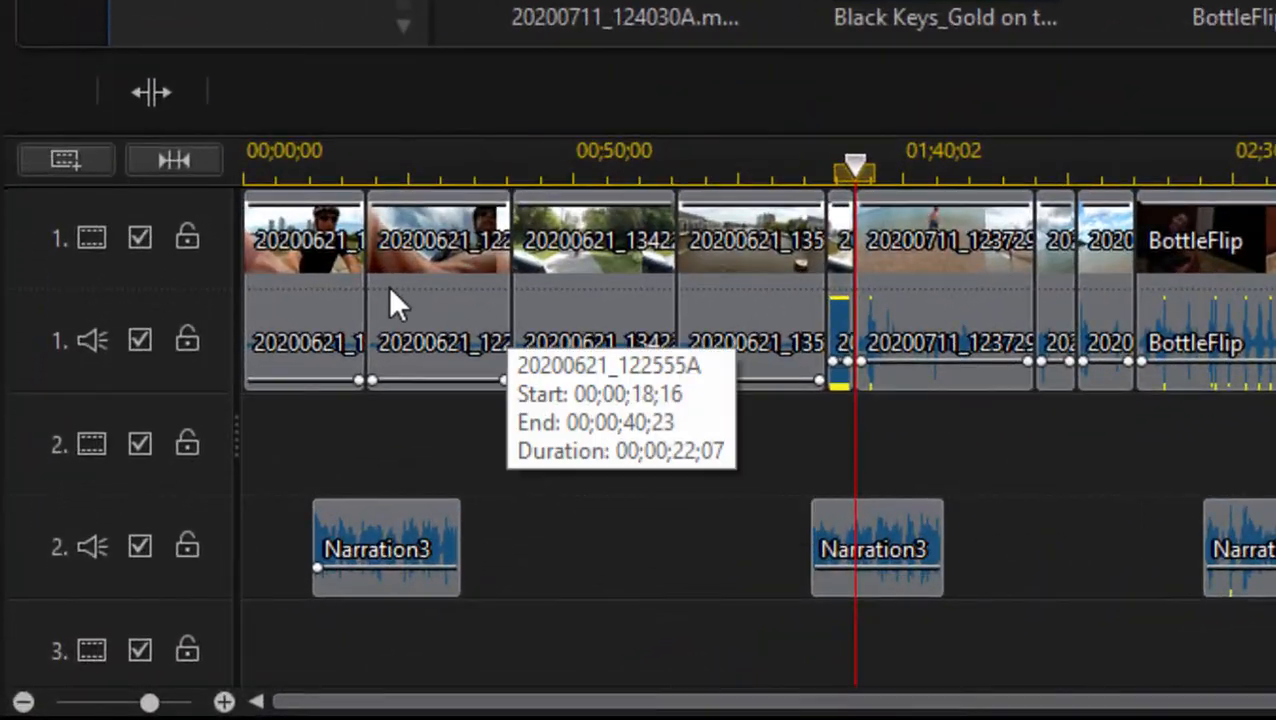
pyautogui.moveTo(680, 476)
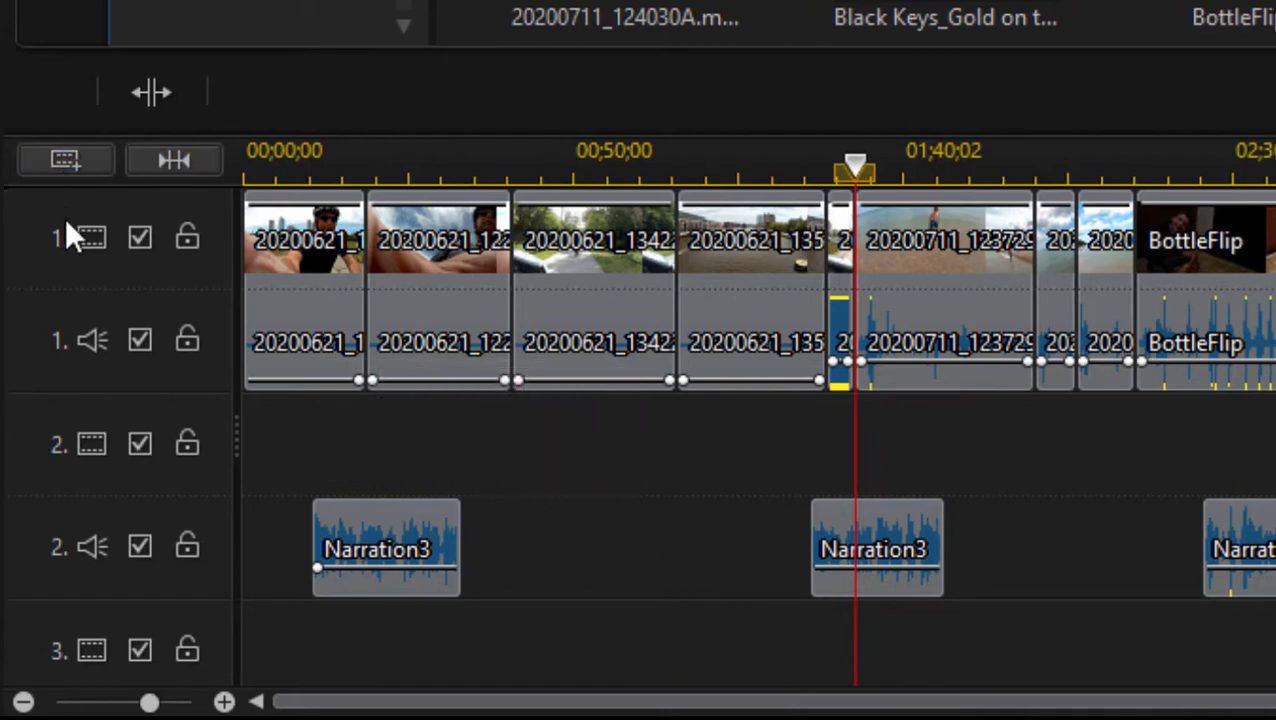
pyautogui.moveTo(100, 210)
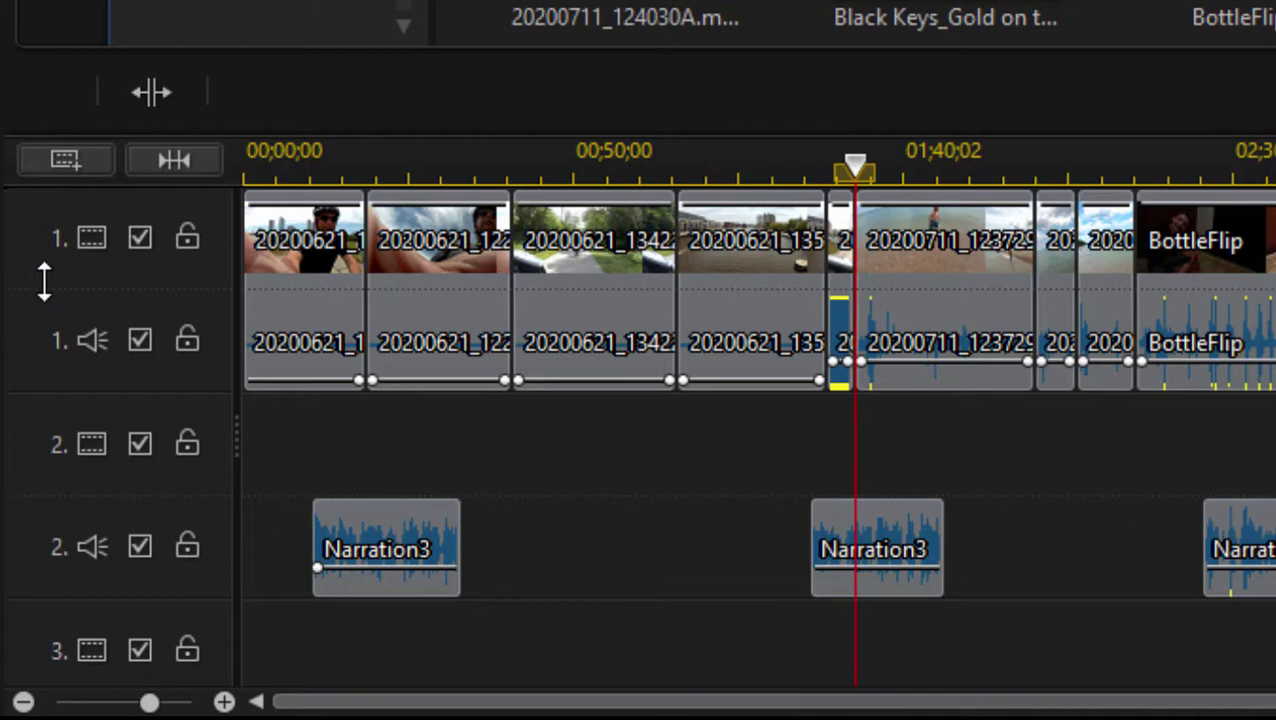
# - Bring up the timeline's track display options from a track header
pyautogui.rightClick(40, 280)
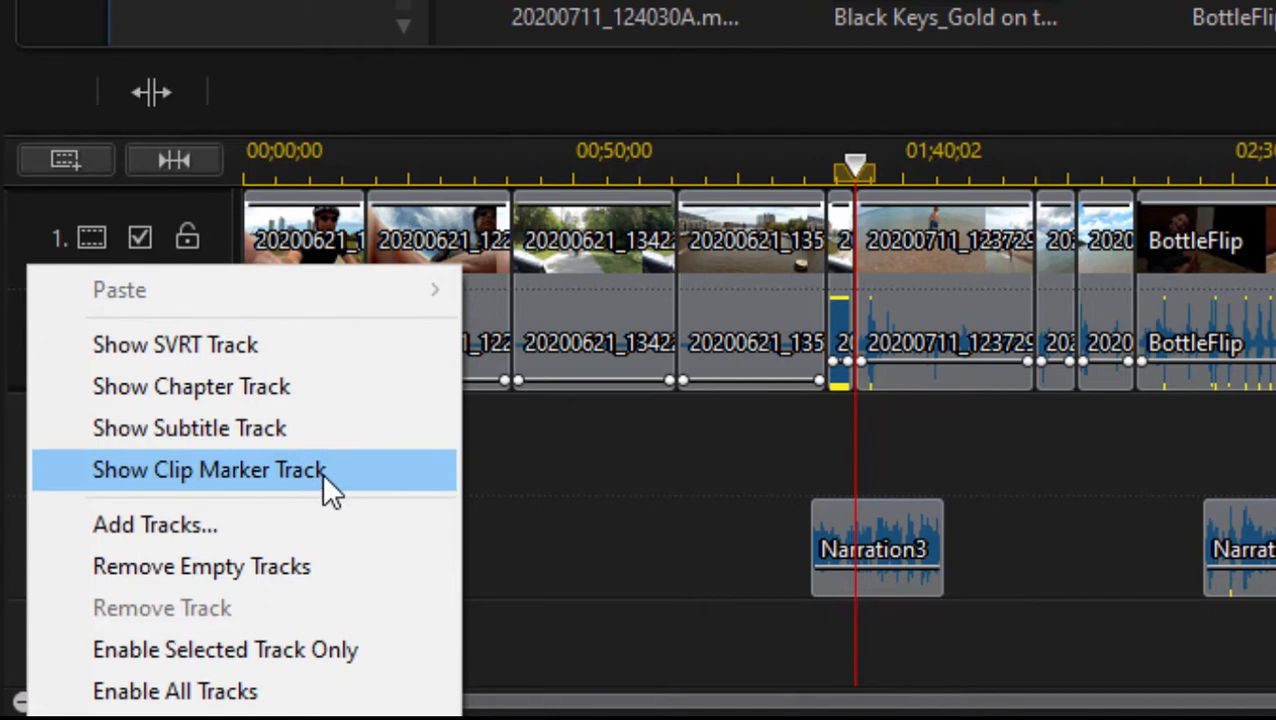
pyautogui.moveTo(332, 490)
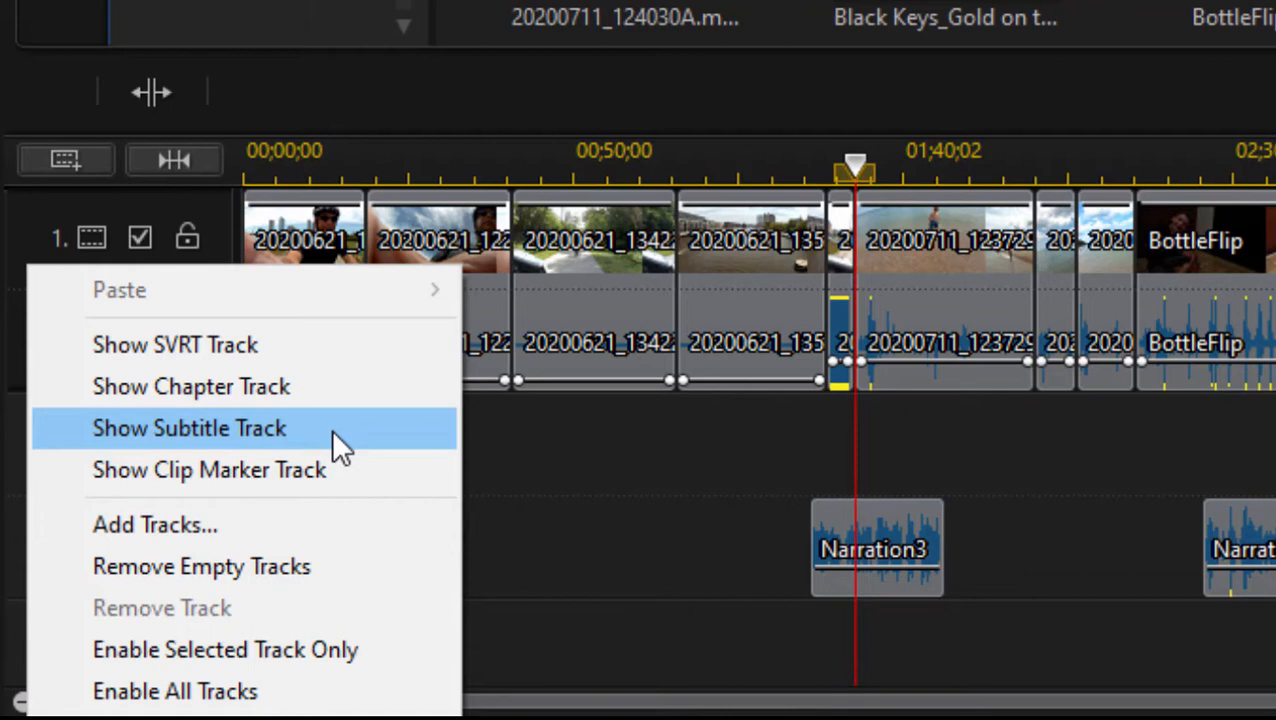
pyautogui.moveTo(318, 344)
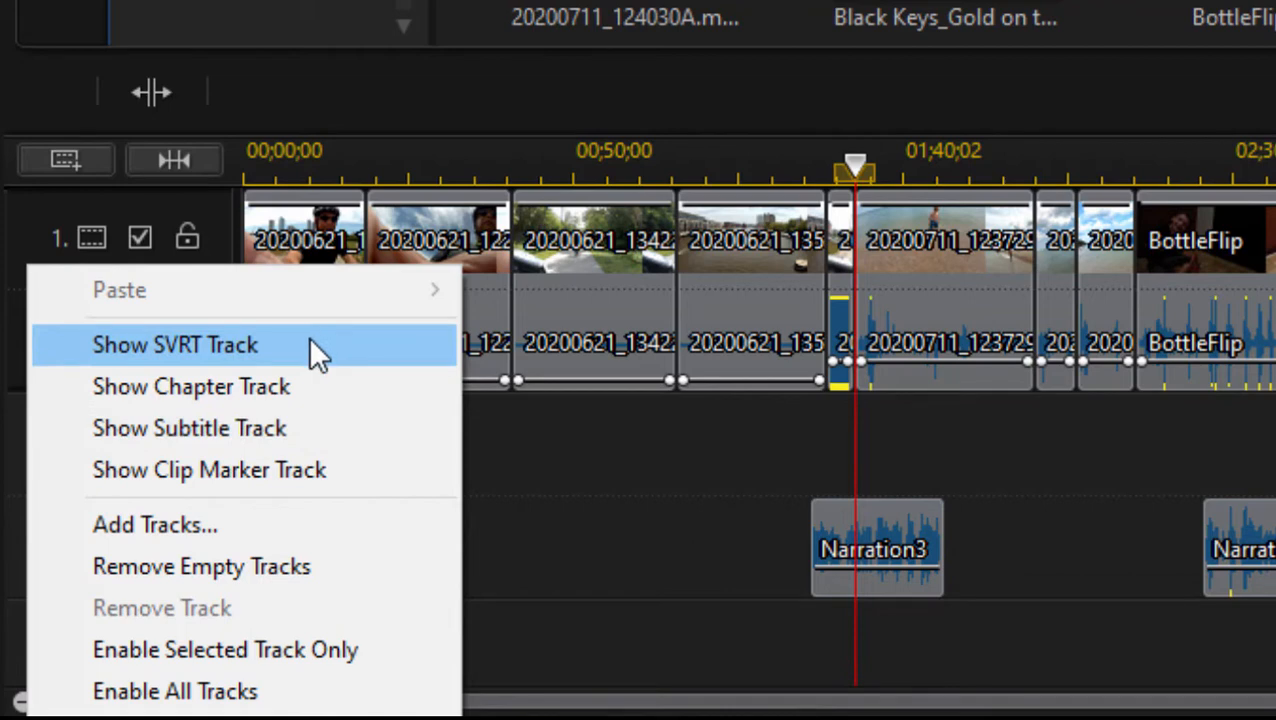
pyautogui.moveTo(360, 436)
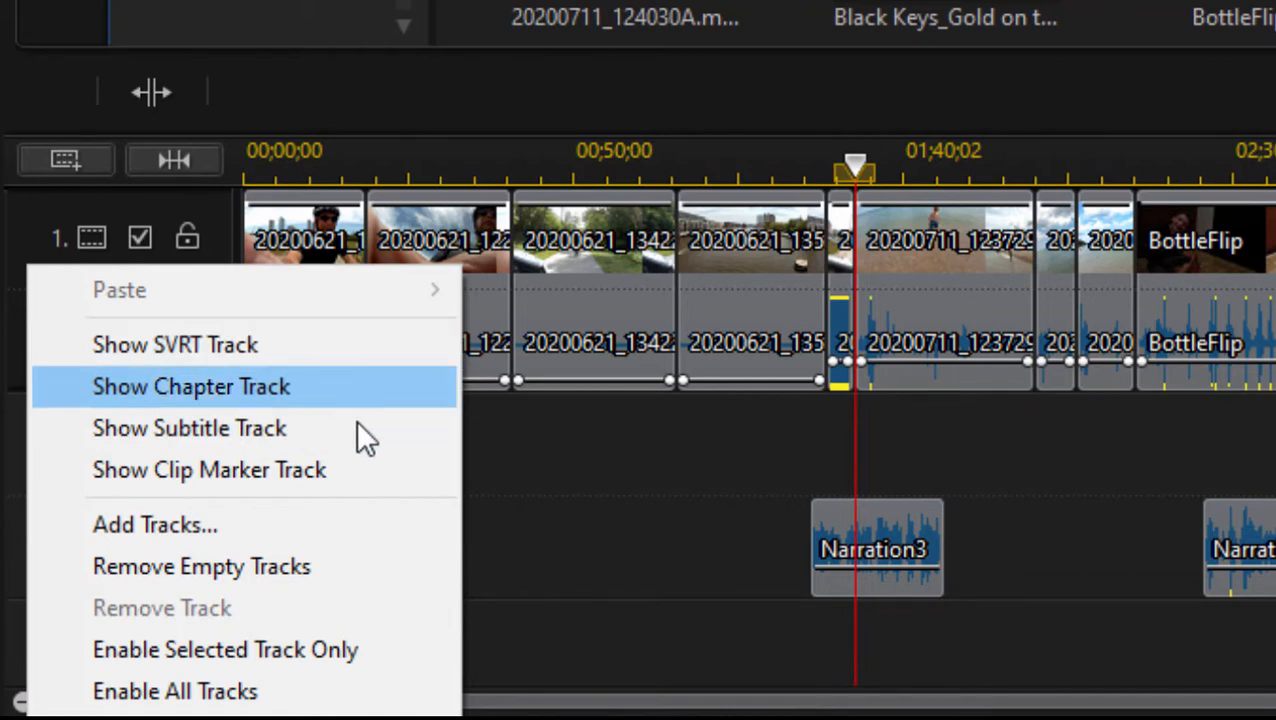
pyautogui.moveTo(364, 400)
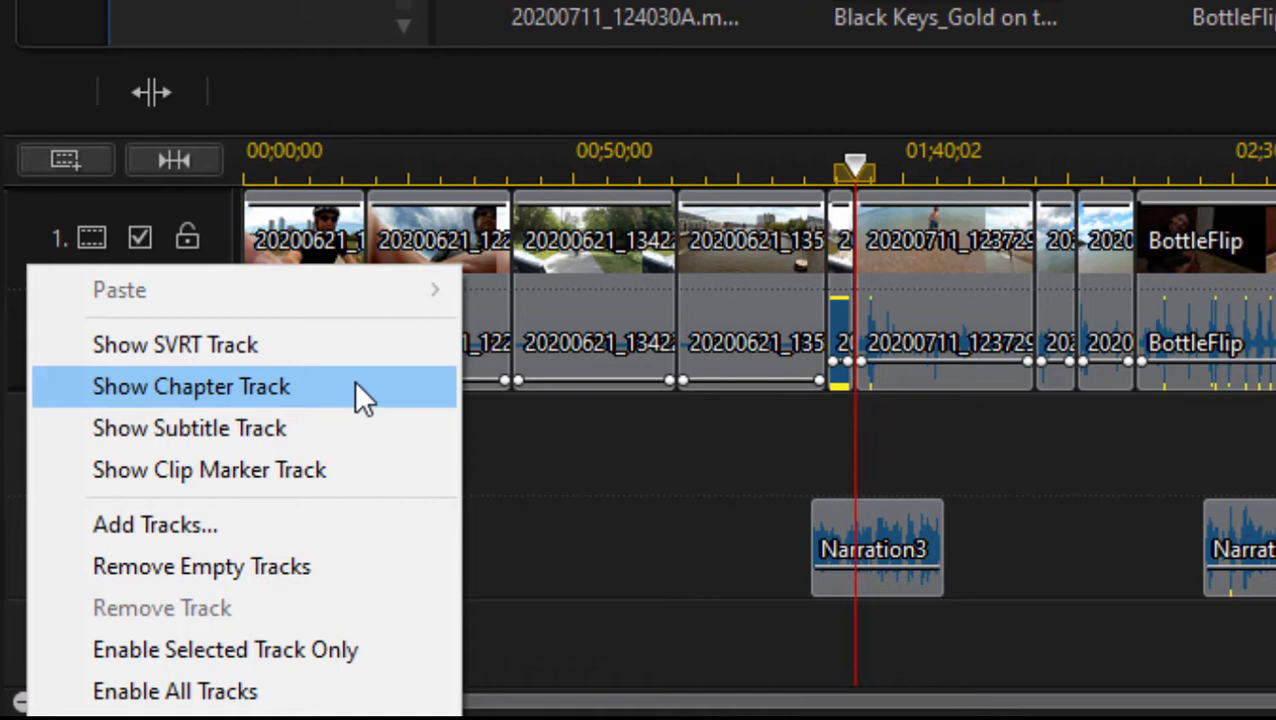
# - Show the chapter track on the timeline with Chapter 1 at the start
pyautogui.click(192, 386)
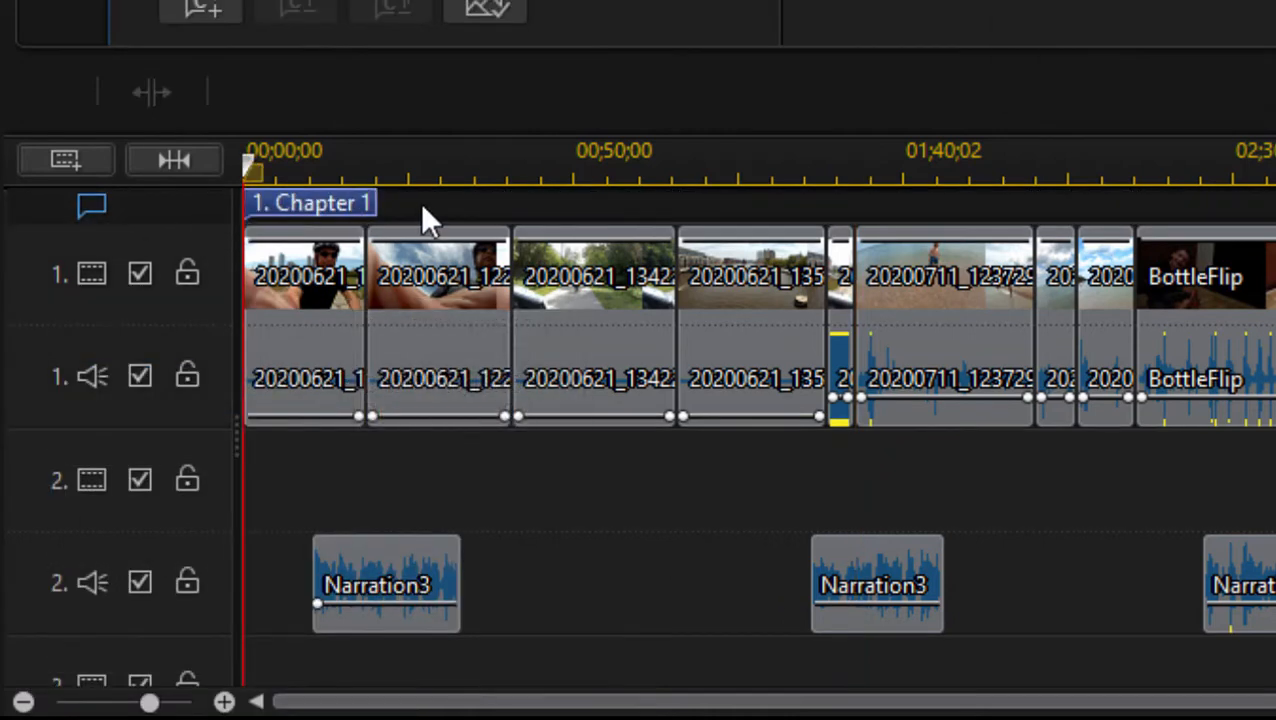
pyautogui.moveTo(326, 204)
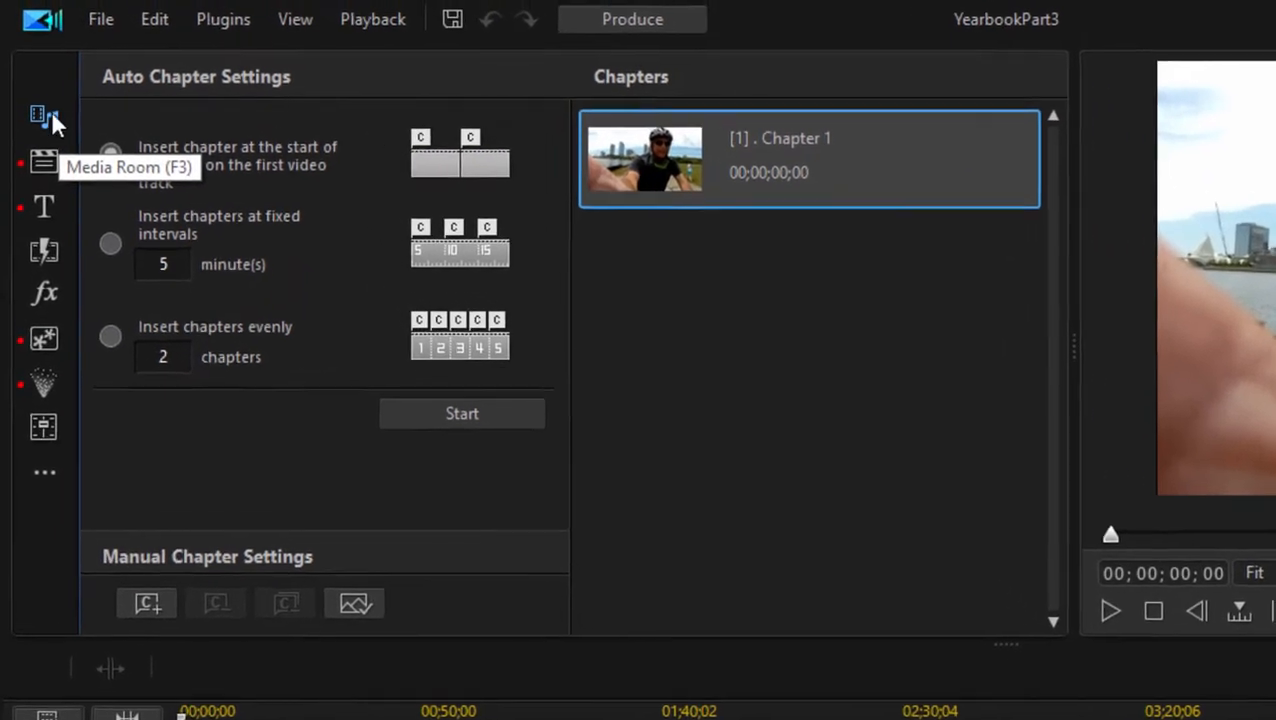
# - Return to the Media Room and list the additional rooms (Voice-Over, Chapter, Subtitle)
pyautogui.click(38, 114)
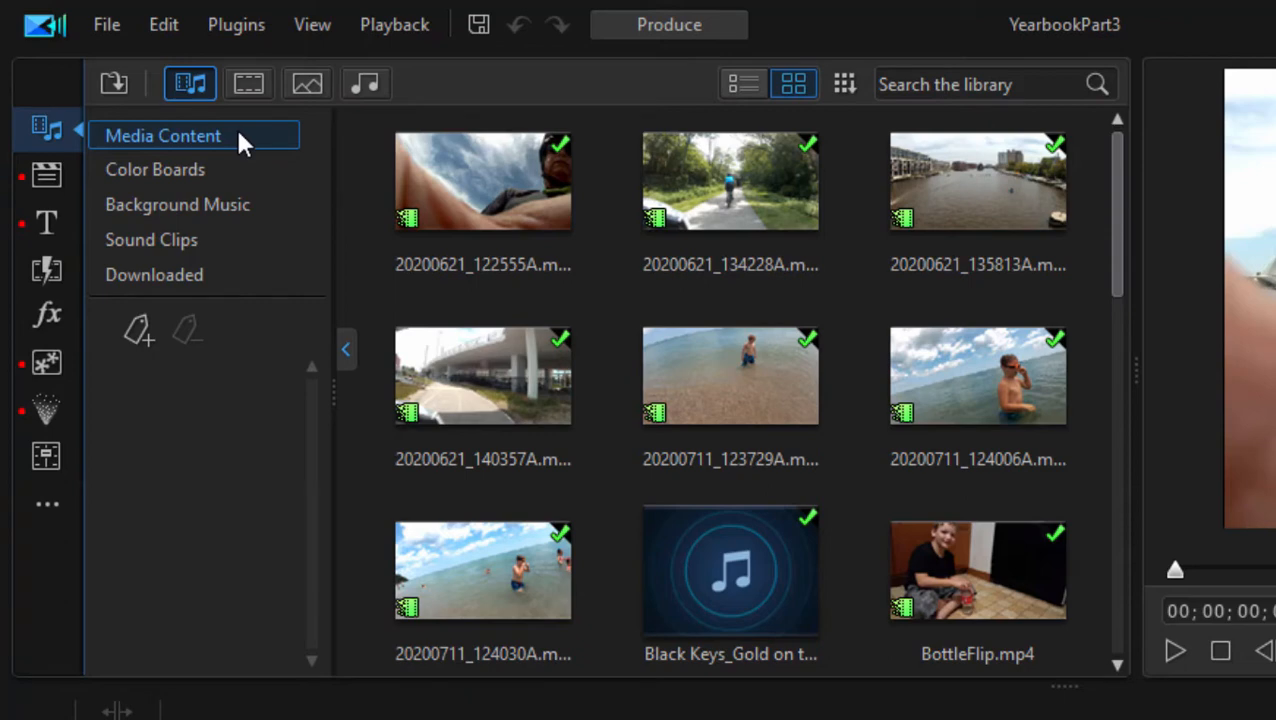
pyautogui.moveTo(48, 504)
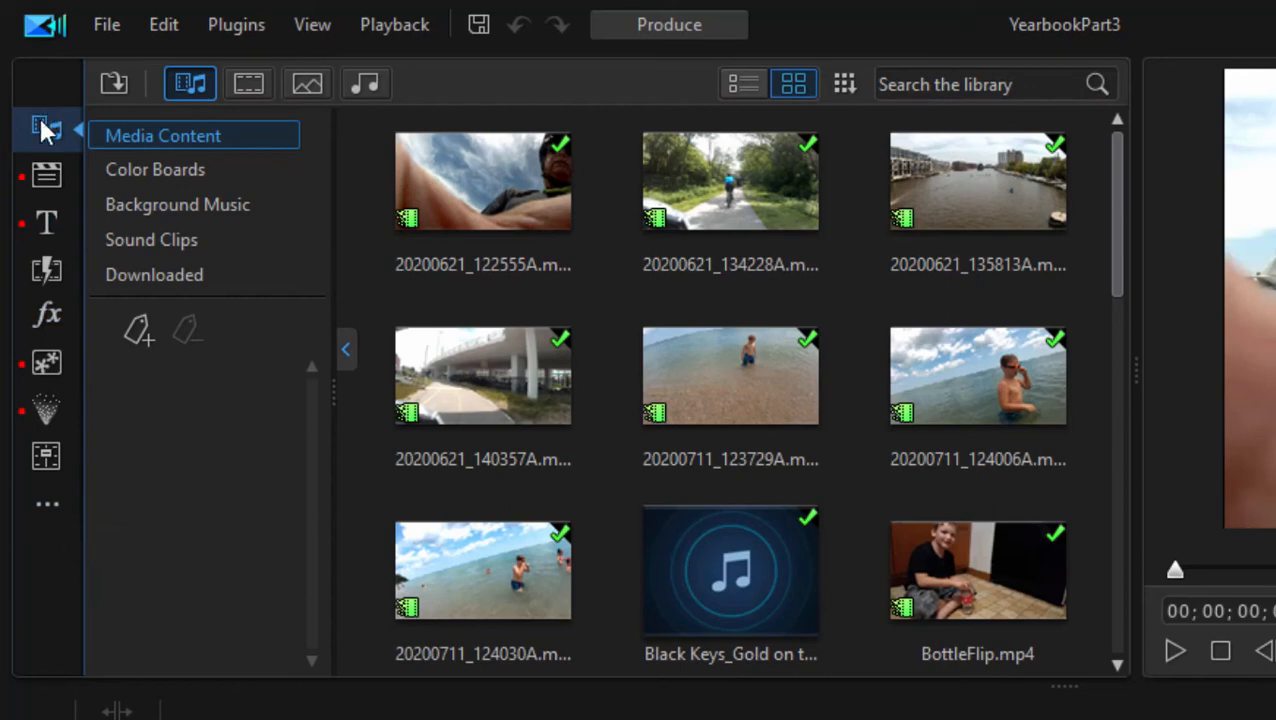
pyautogui.moveTo(62, 450)
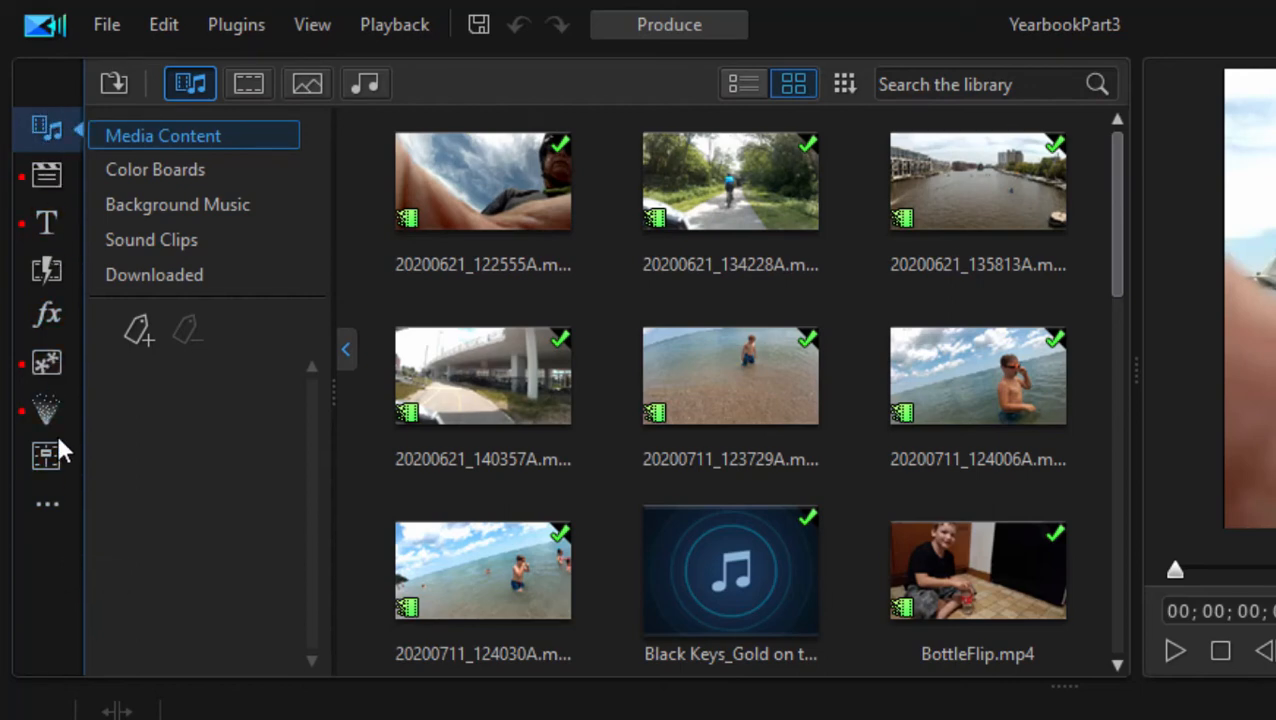
pyautogui.moveTo(48, 504)
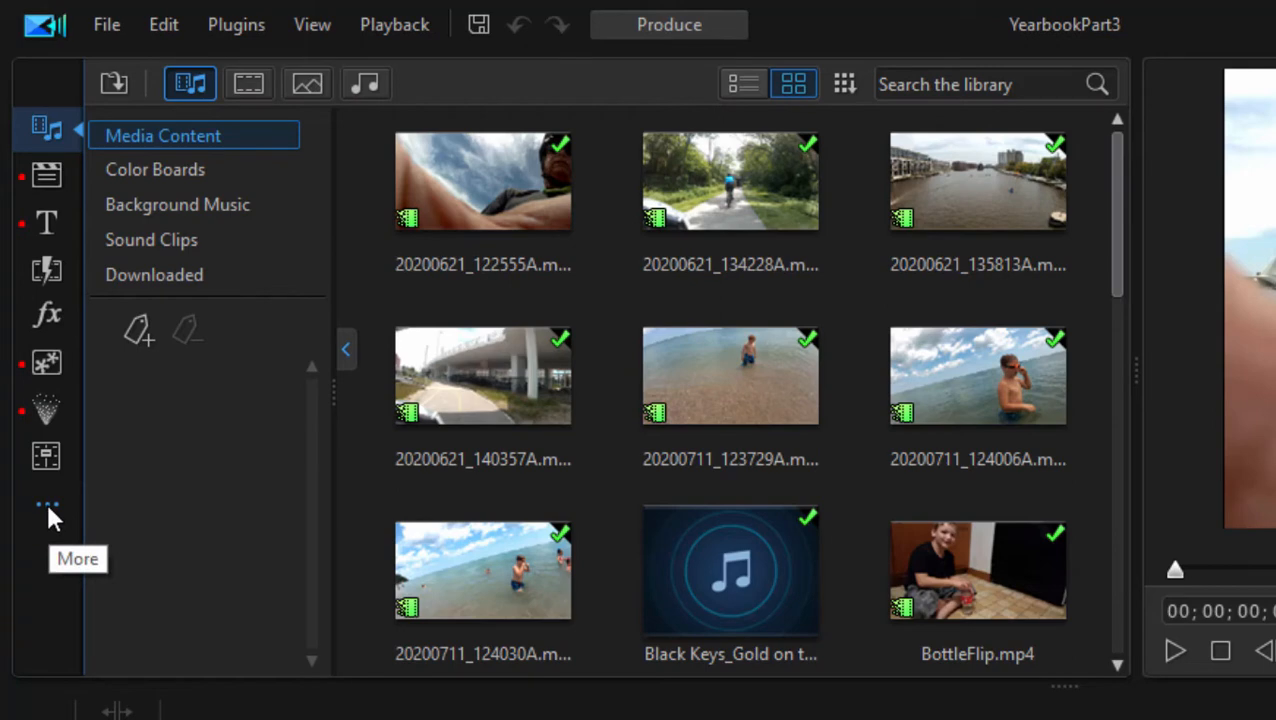
pyautogui.click(48, 504)
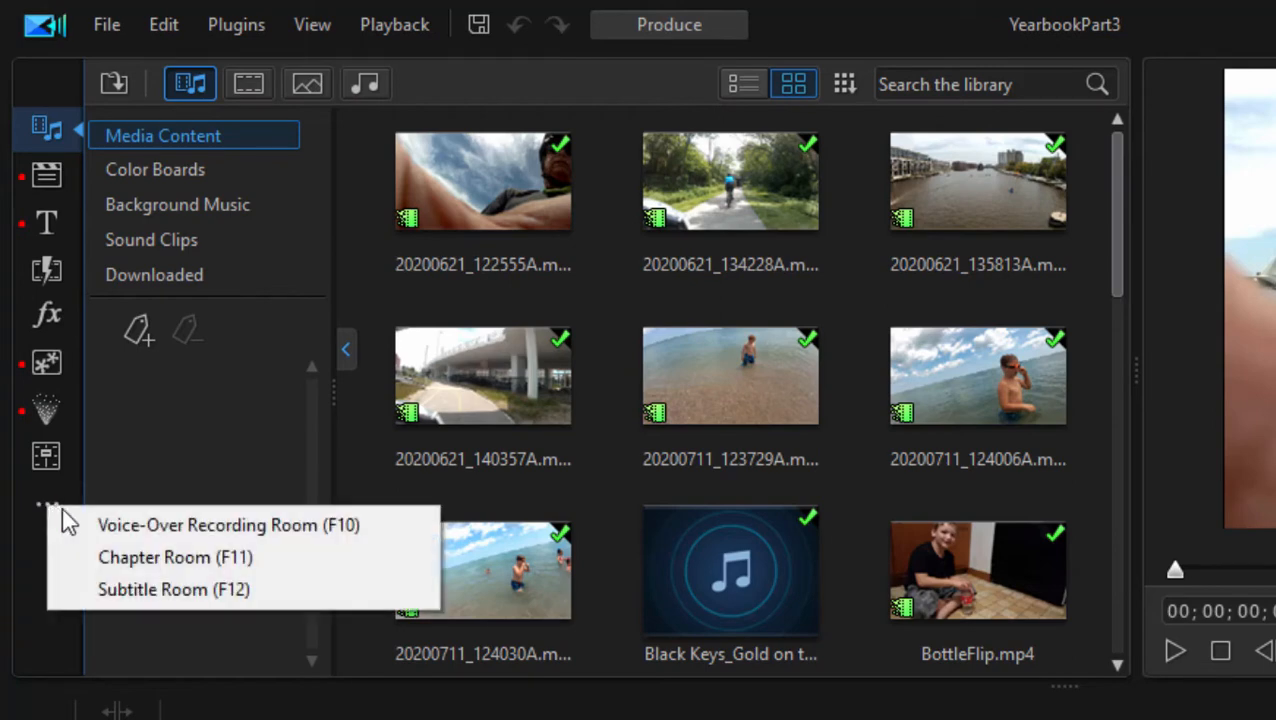
# - Enter the Chapter Room listing Chapter 1 at 00;00;00;00
pyautogui.click(174, 556)
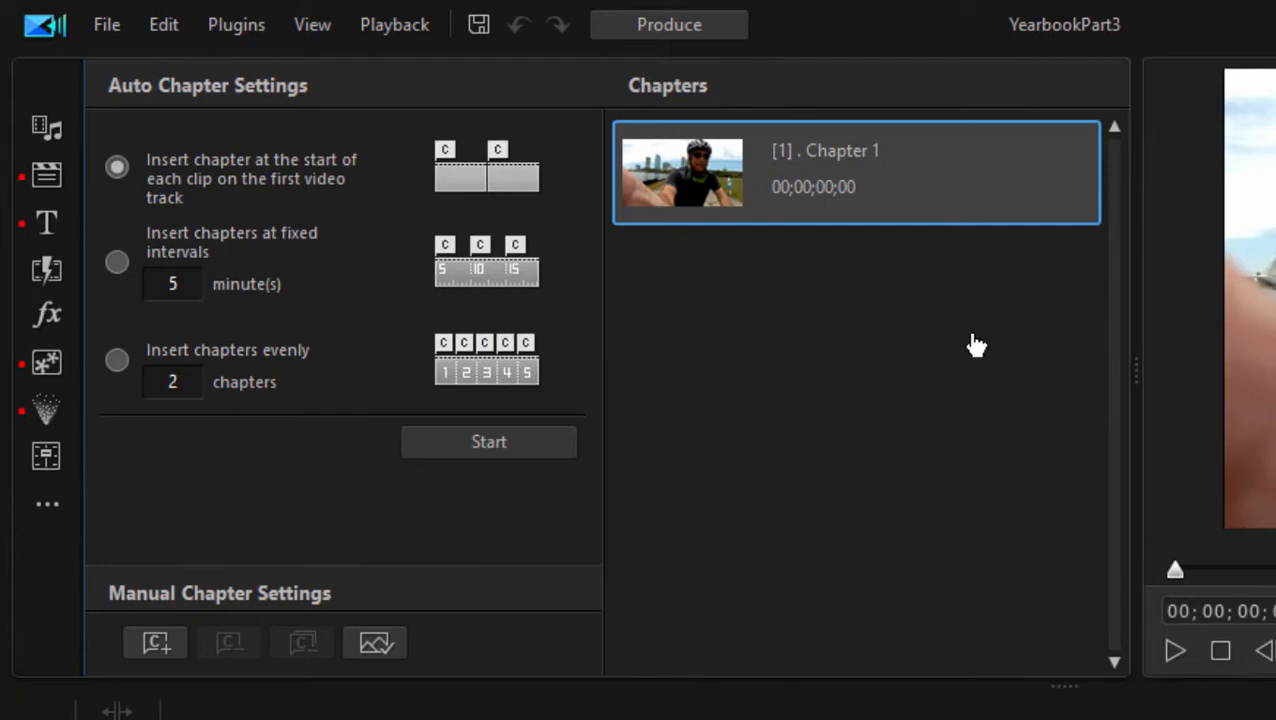
pyautogui.moveTo(416, 578)
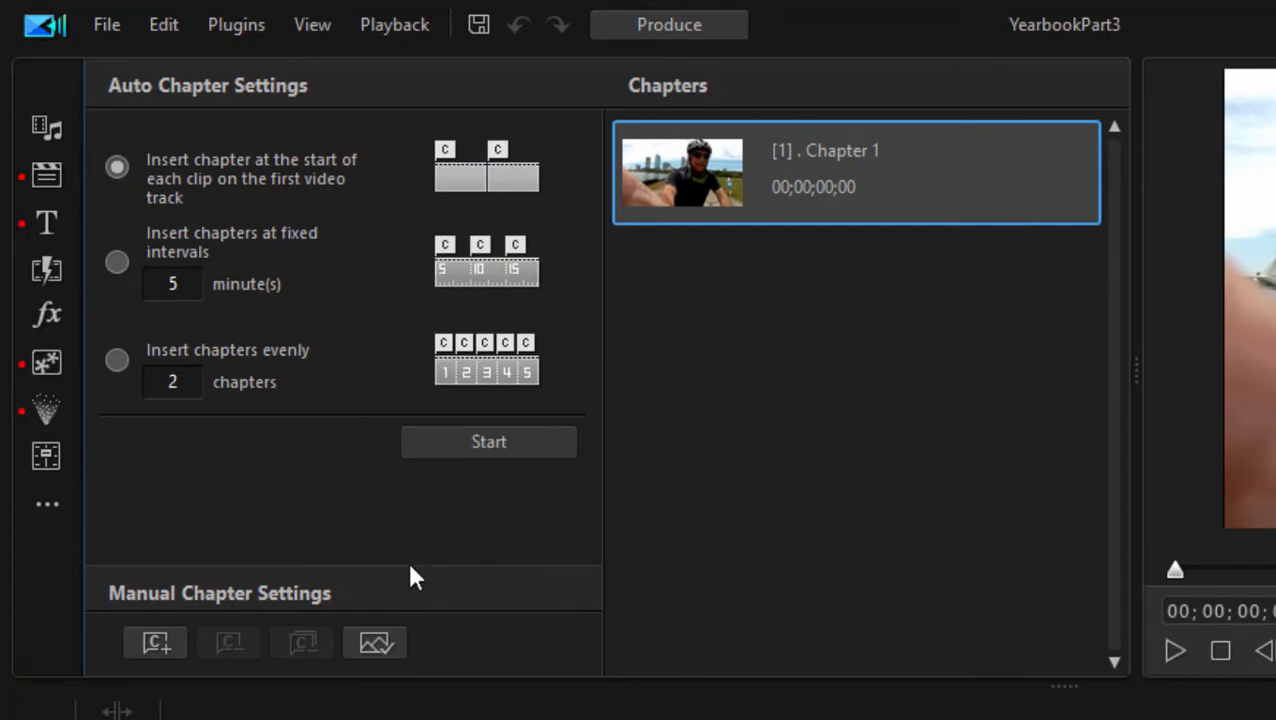
pyautogui.moveTo(684, 244)
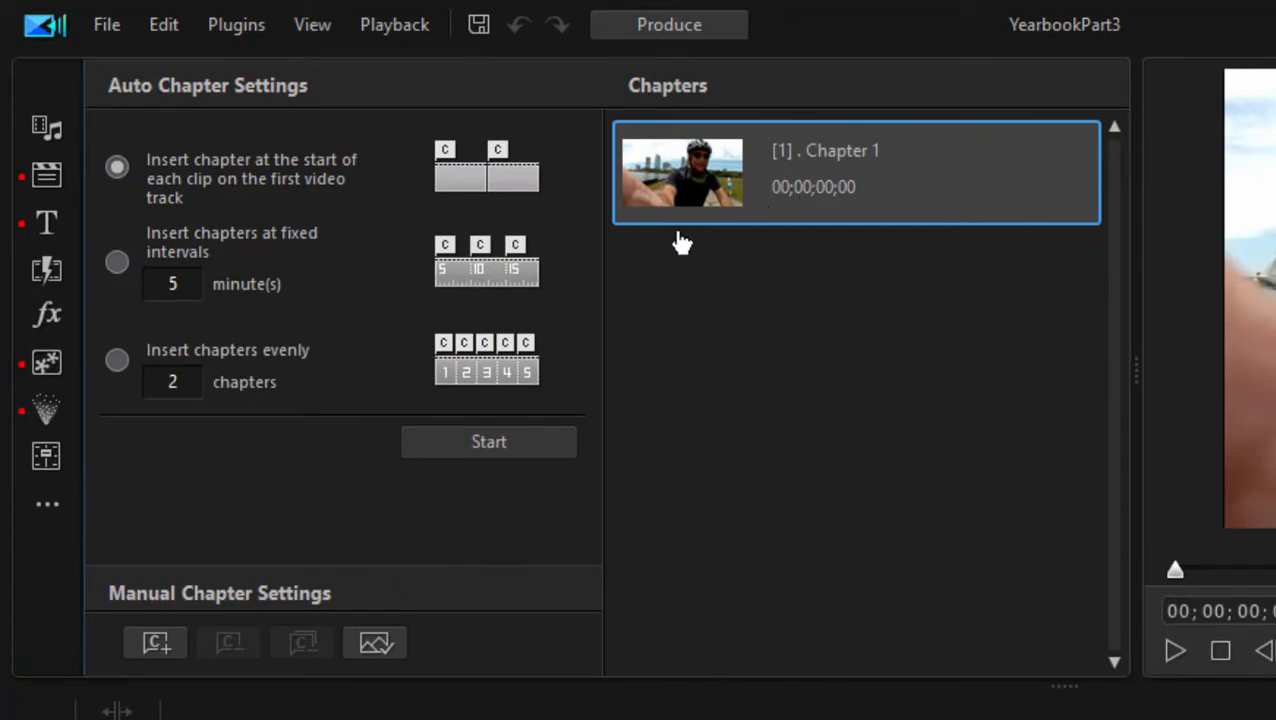
pyautogui.moveTo(794, 172)
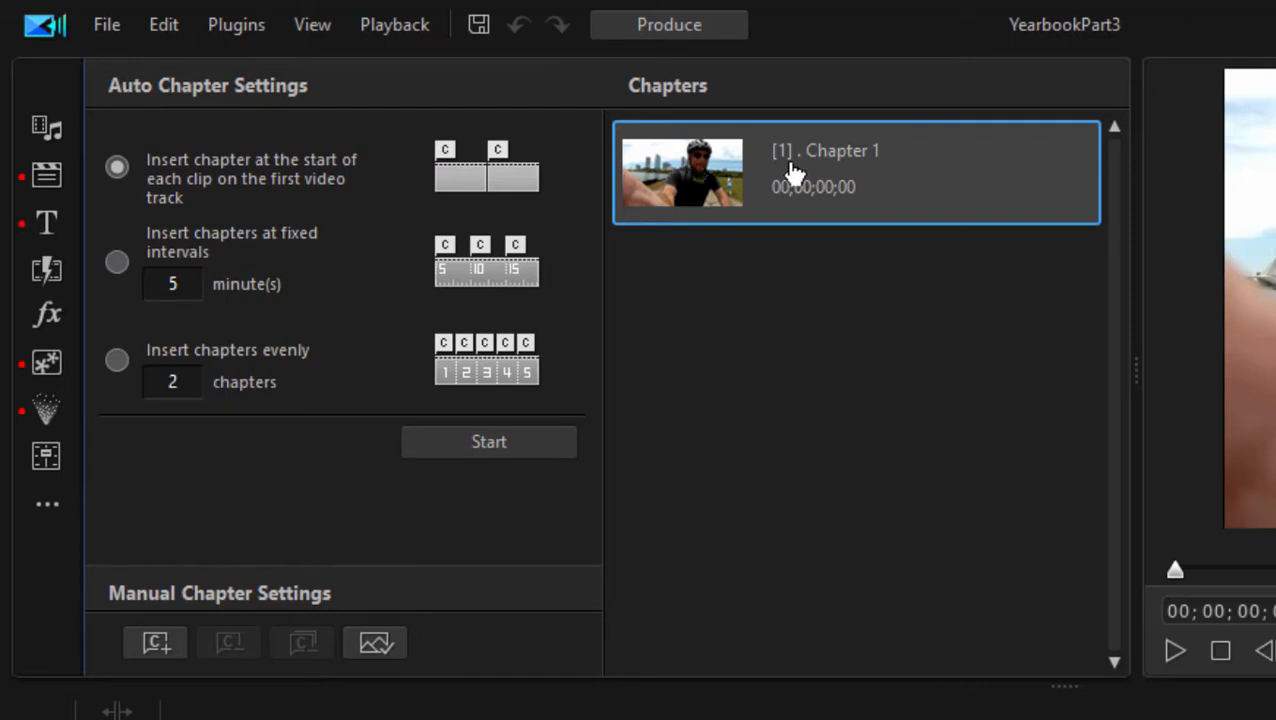
pyautogui.moveTo(850, 156)
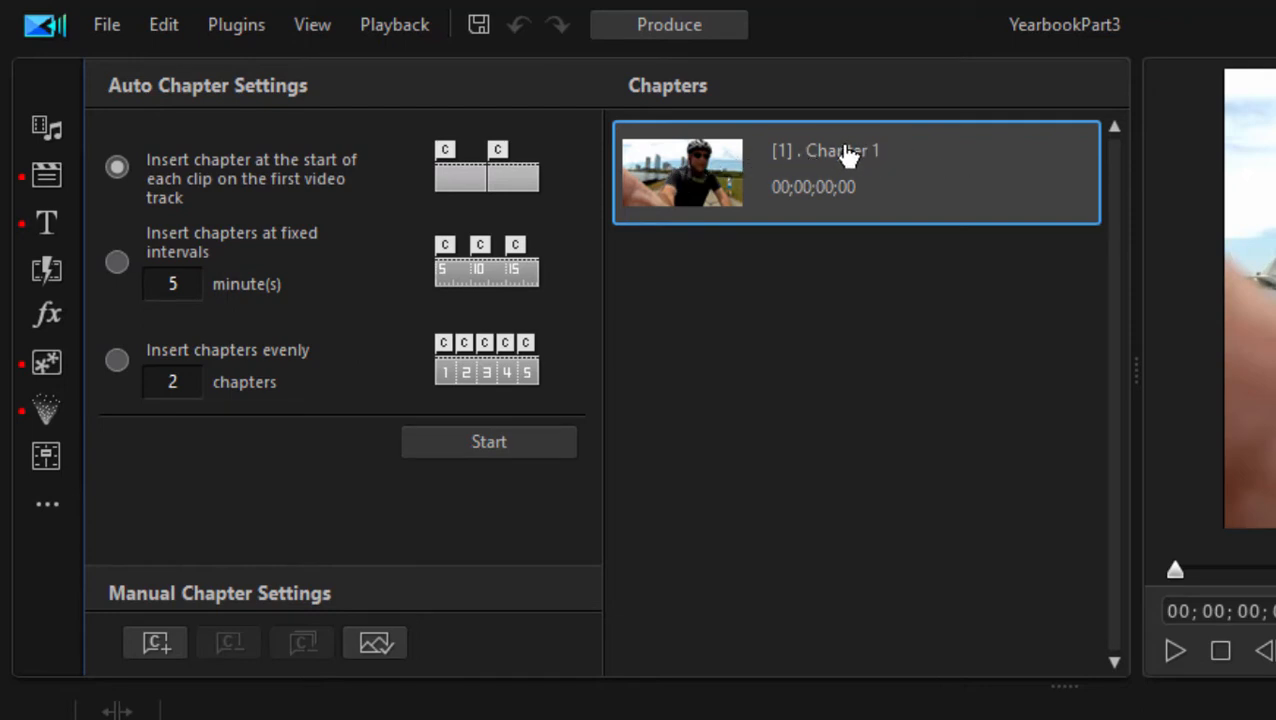
# - Rename Chapter 1 to 'Arriving'
pyautogui.doubleClick(856, 170)
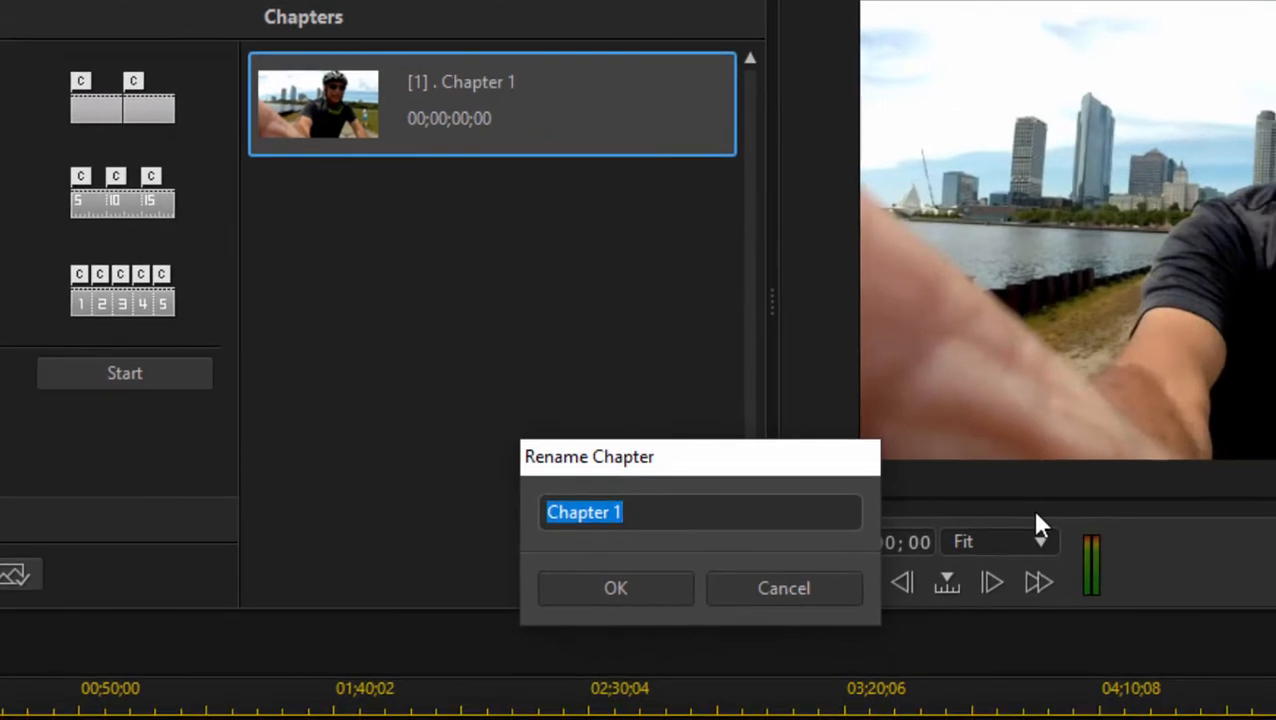
pyautogui.write('Arriving')
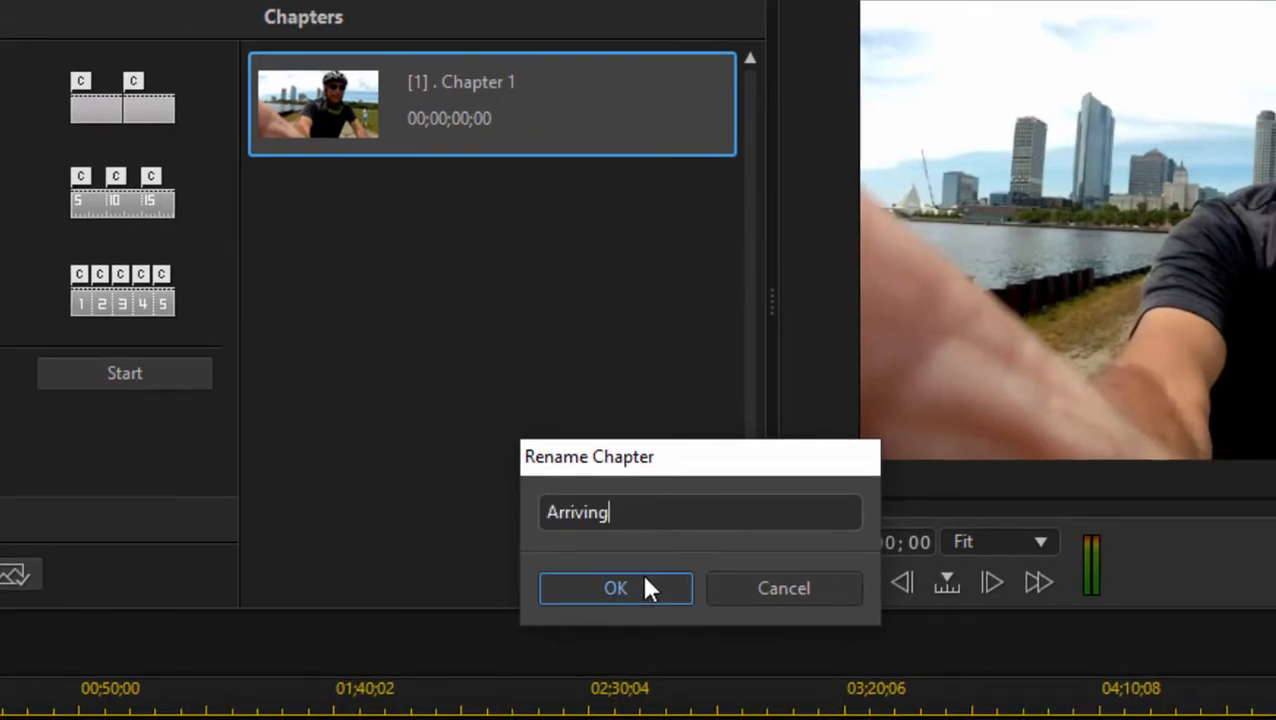
pyautogui.click(616, 588)
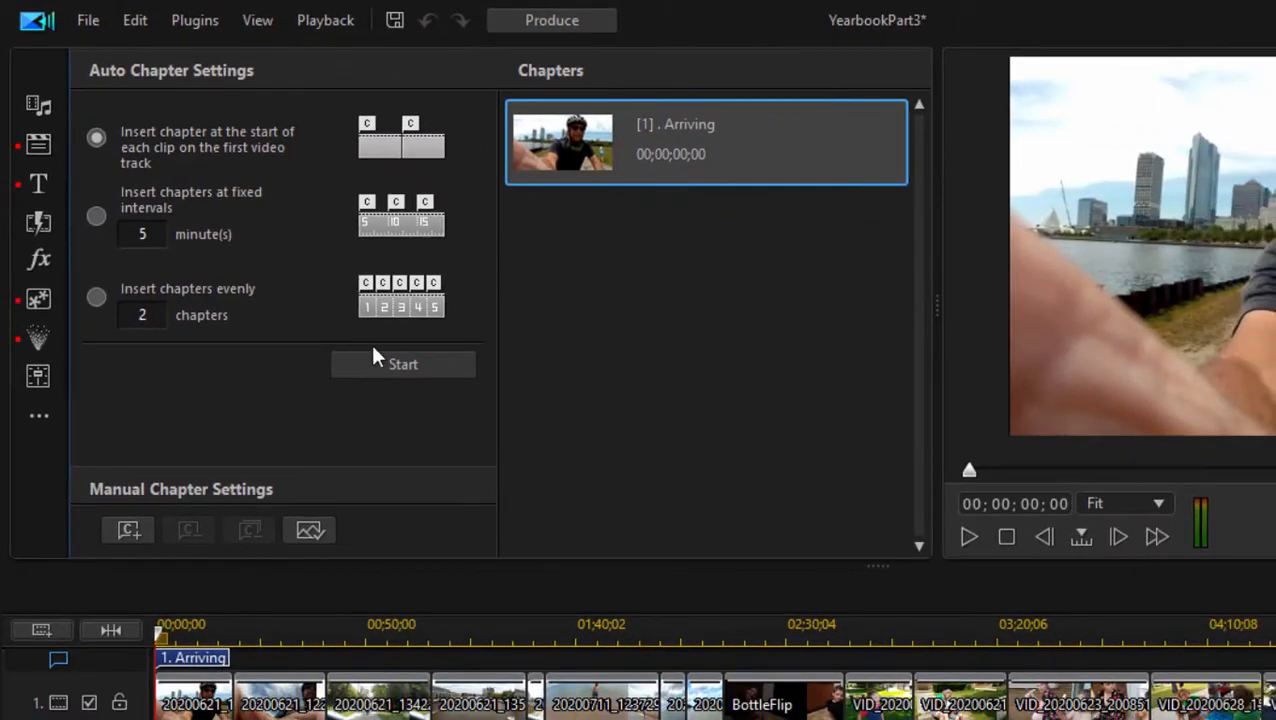
pyautogui.moveTo(180, 98)
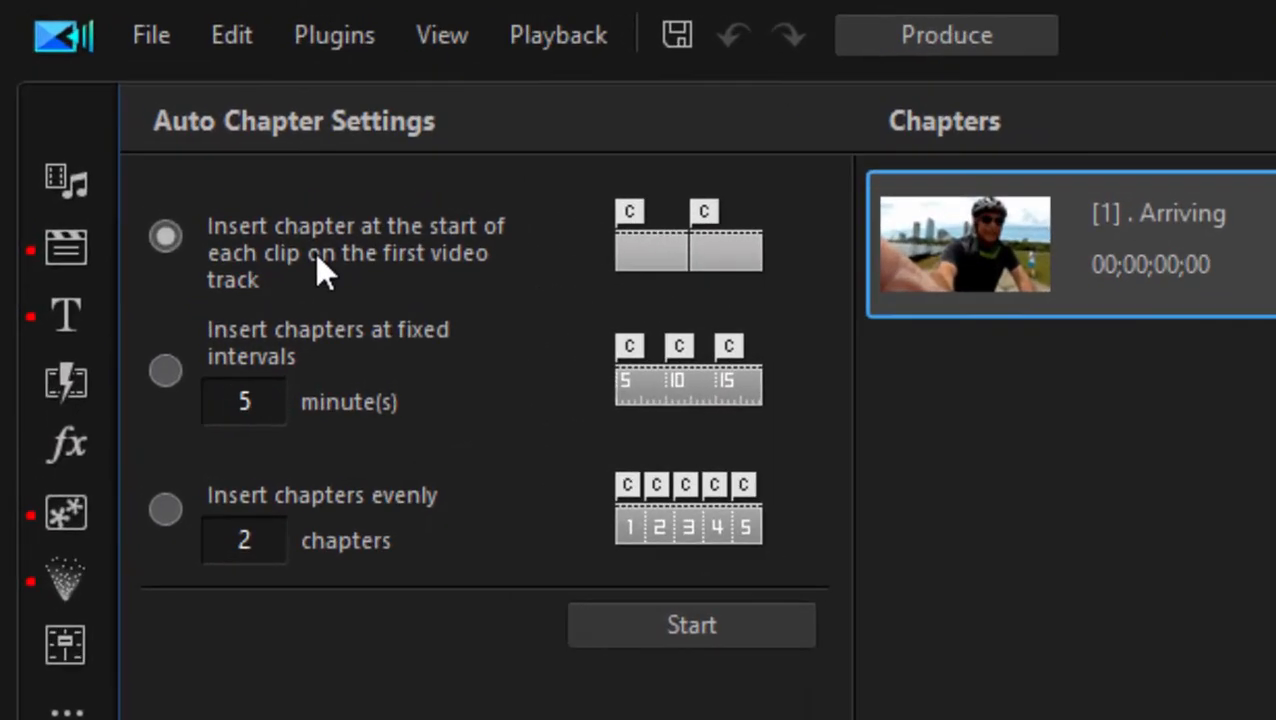
pyautogui.moveTo(272, 292)
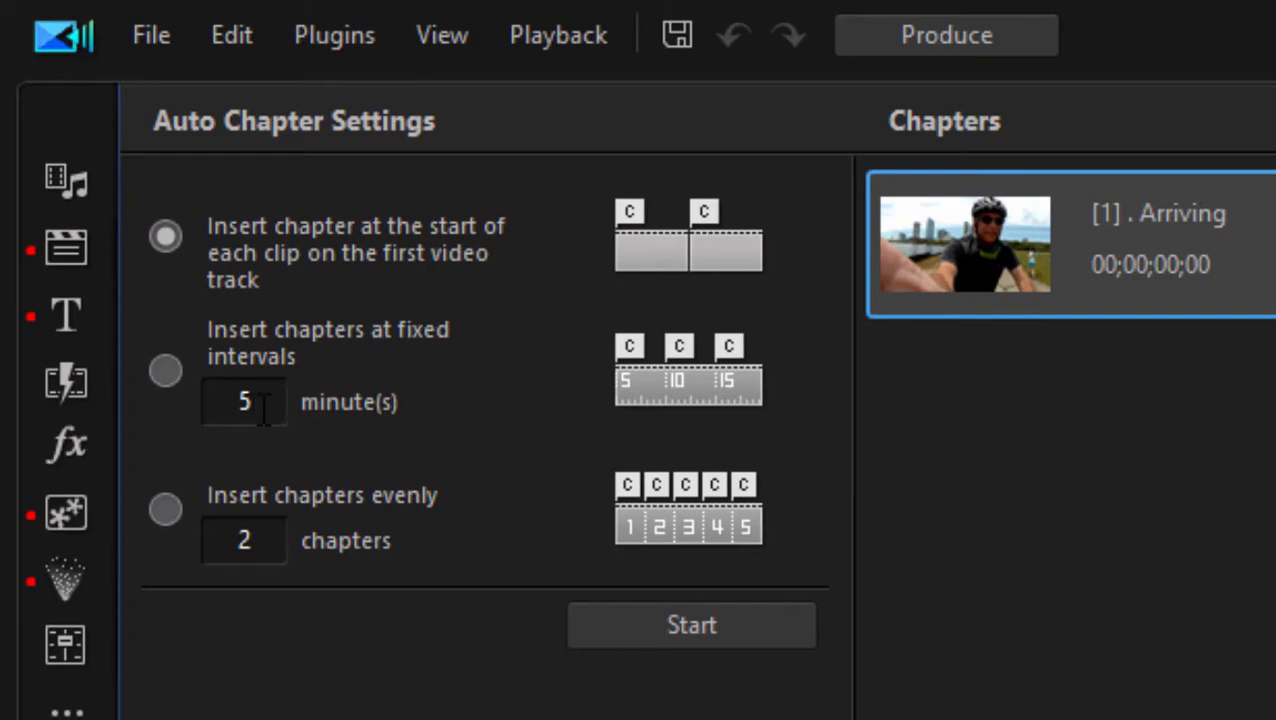
pyautogui.moveTo(364, 218)
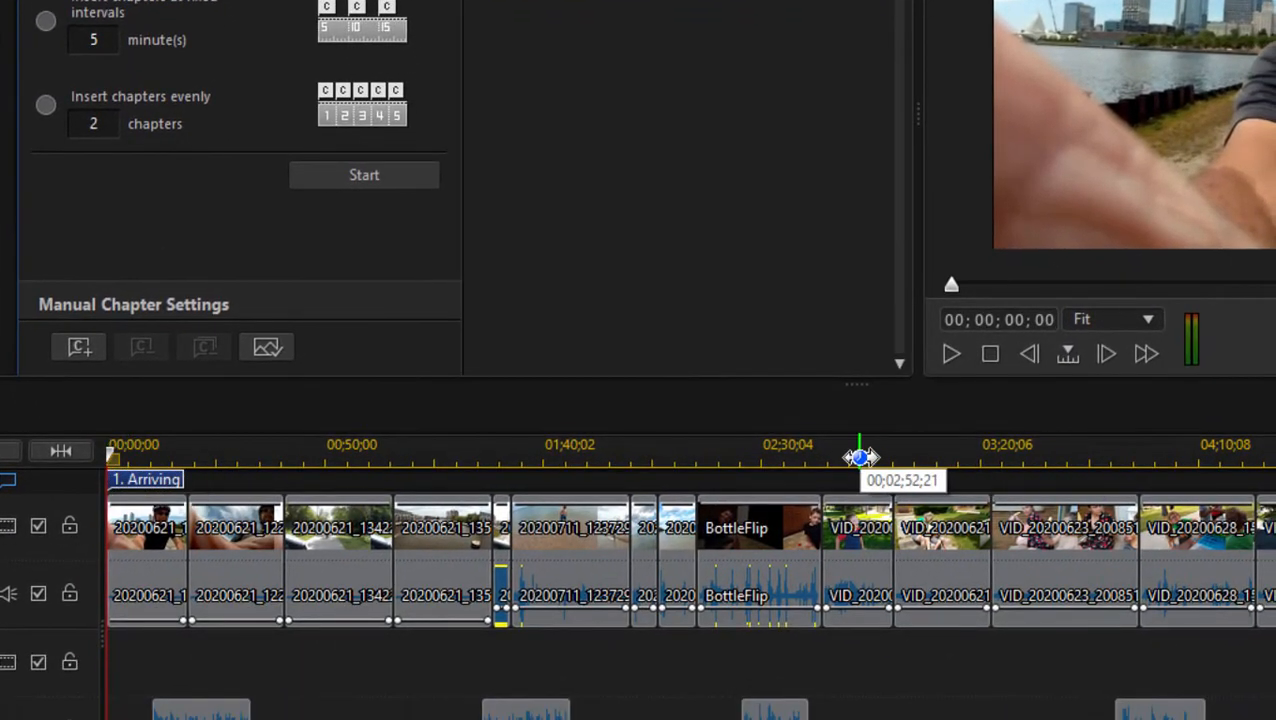
# - Add a chapter point at about 00;02;15;19 and name it 'Jason'
pyautogui.moveTo(860, 456); pyautogui.dragTo(702, 456)
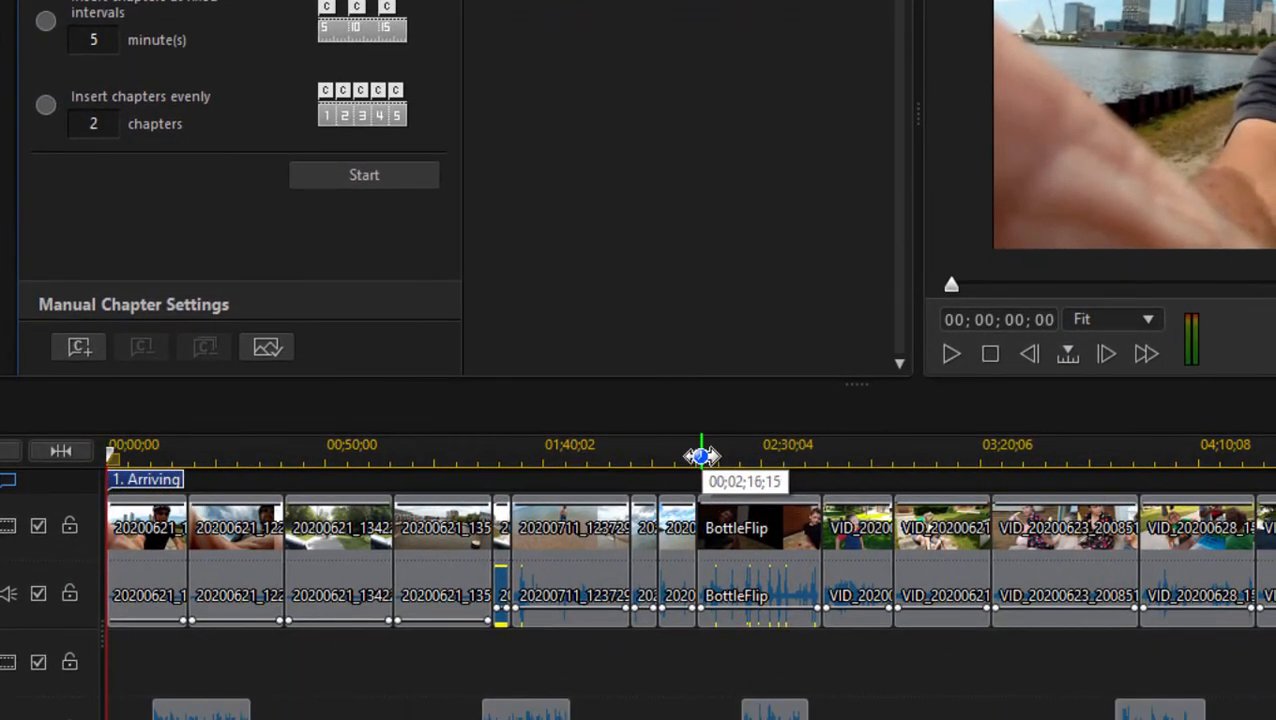
pyautogui.moveTo(704, 456); pyautogui.dragTo(700, 456)
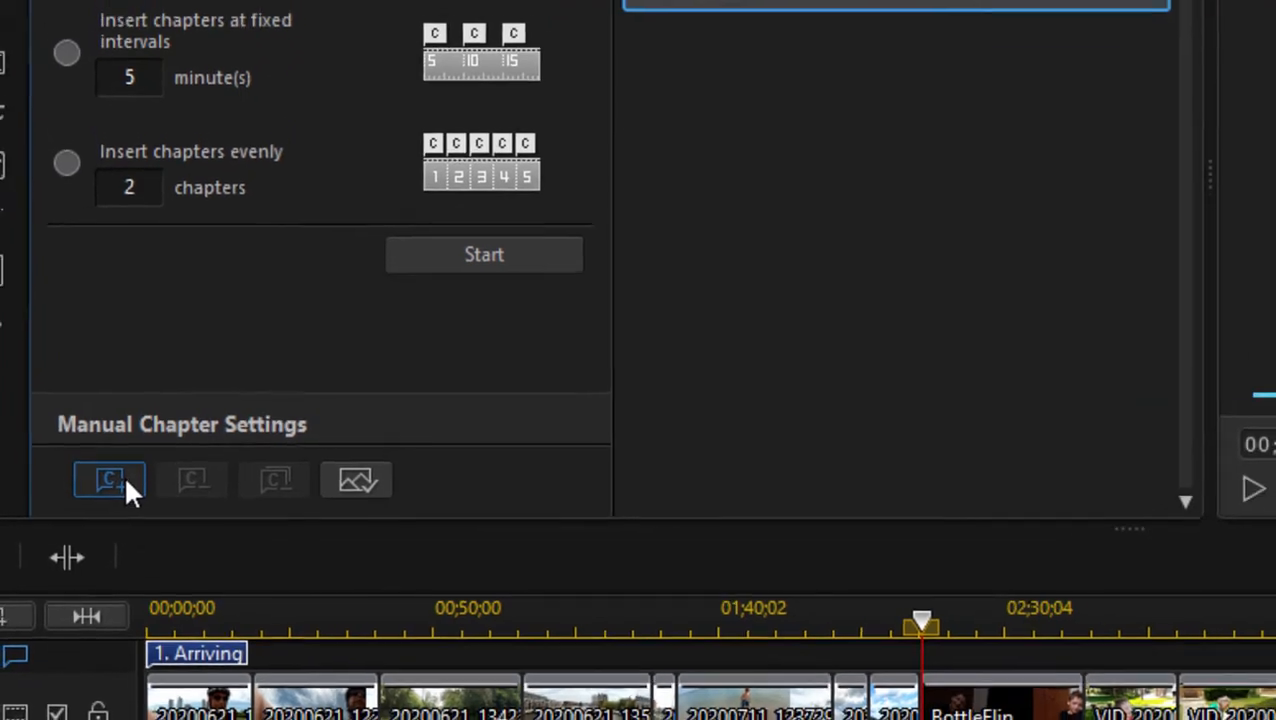
pyautogui.click(110, 480)
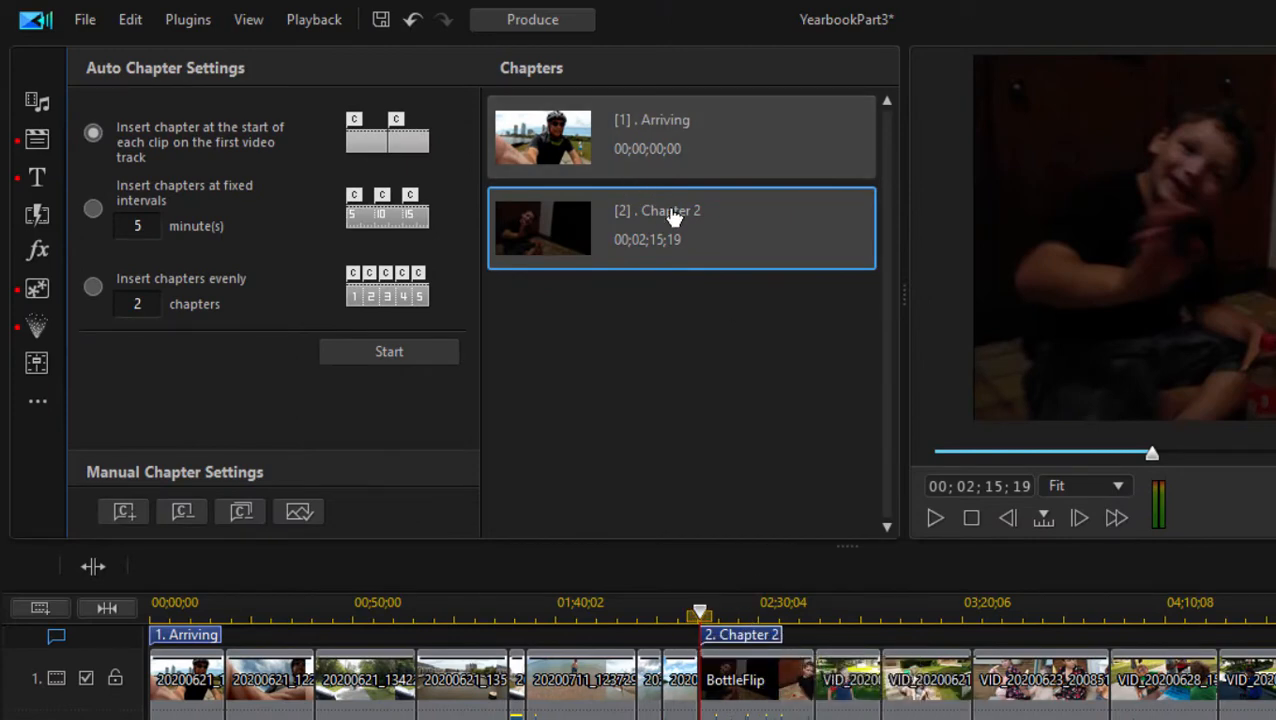
pyautogui.doubleClick(670, 210)
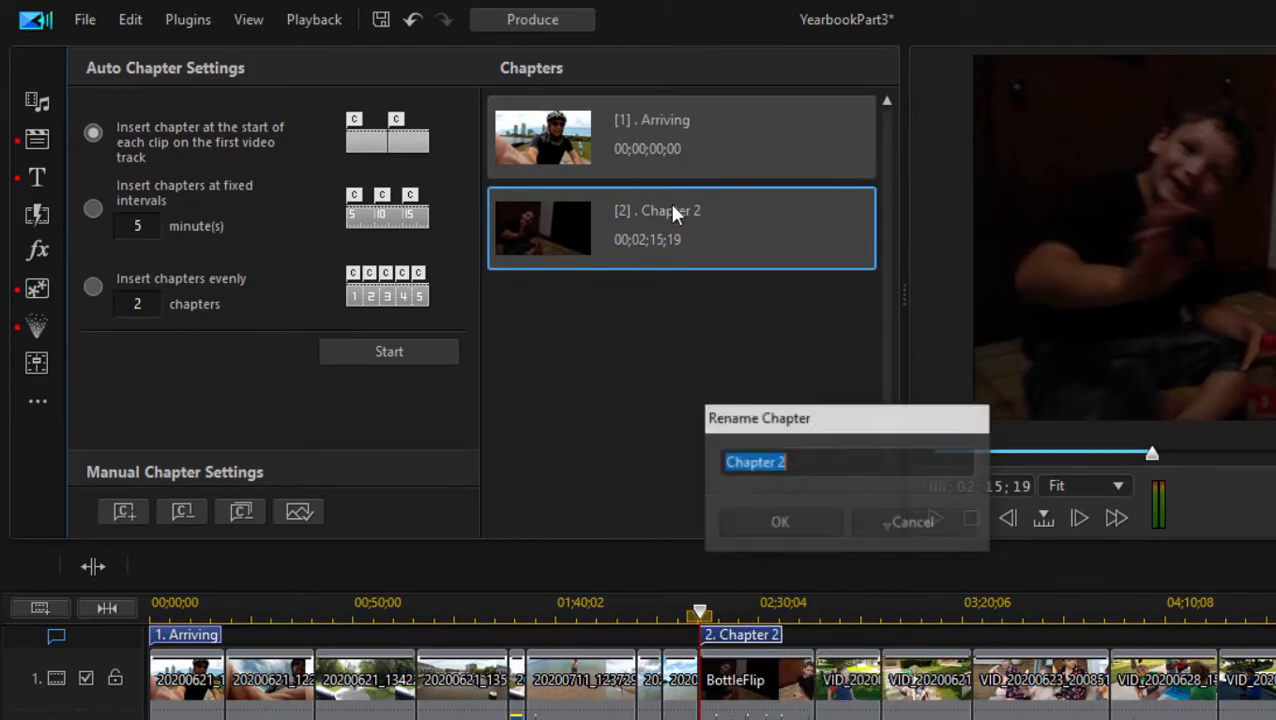
pyautogui.write('Jason')
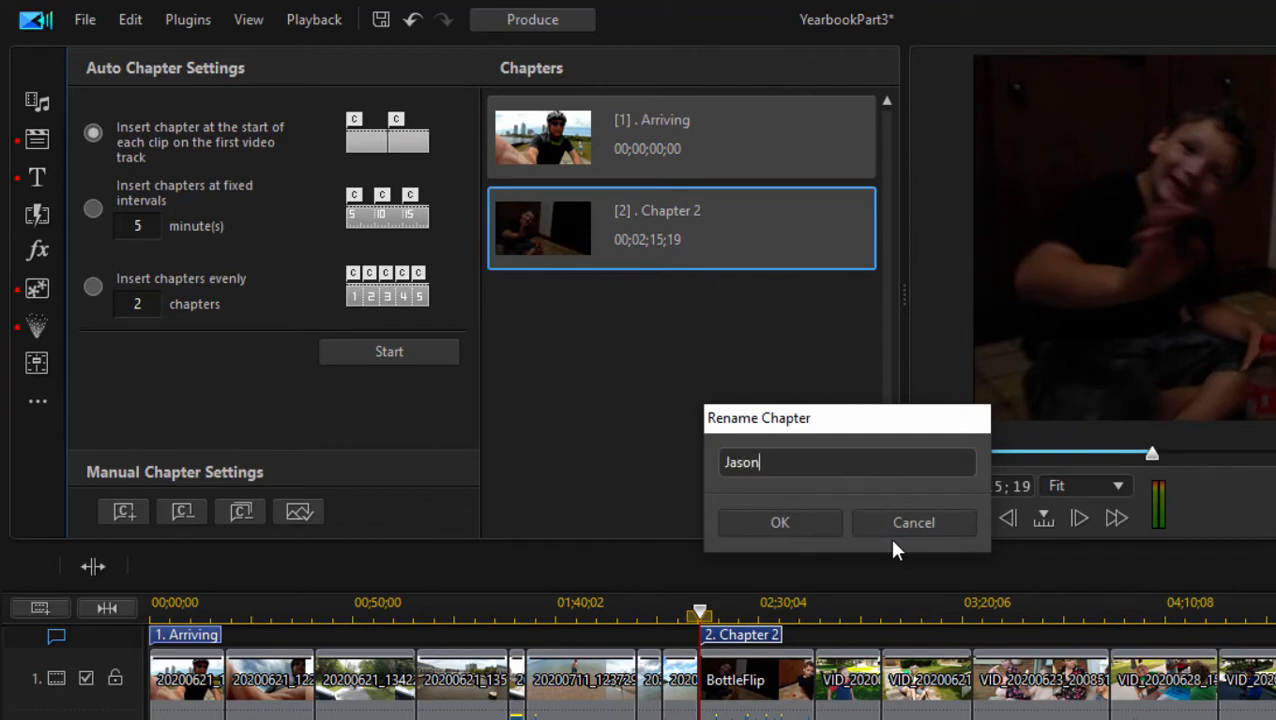
pyautogui.click(780, 522)
pyautogui.write('Friends')
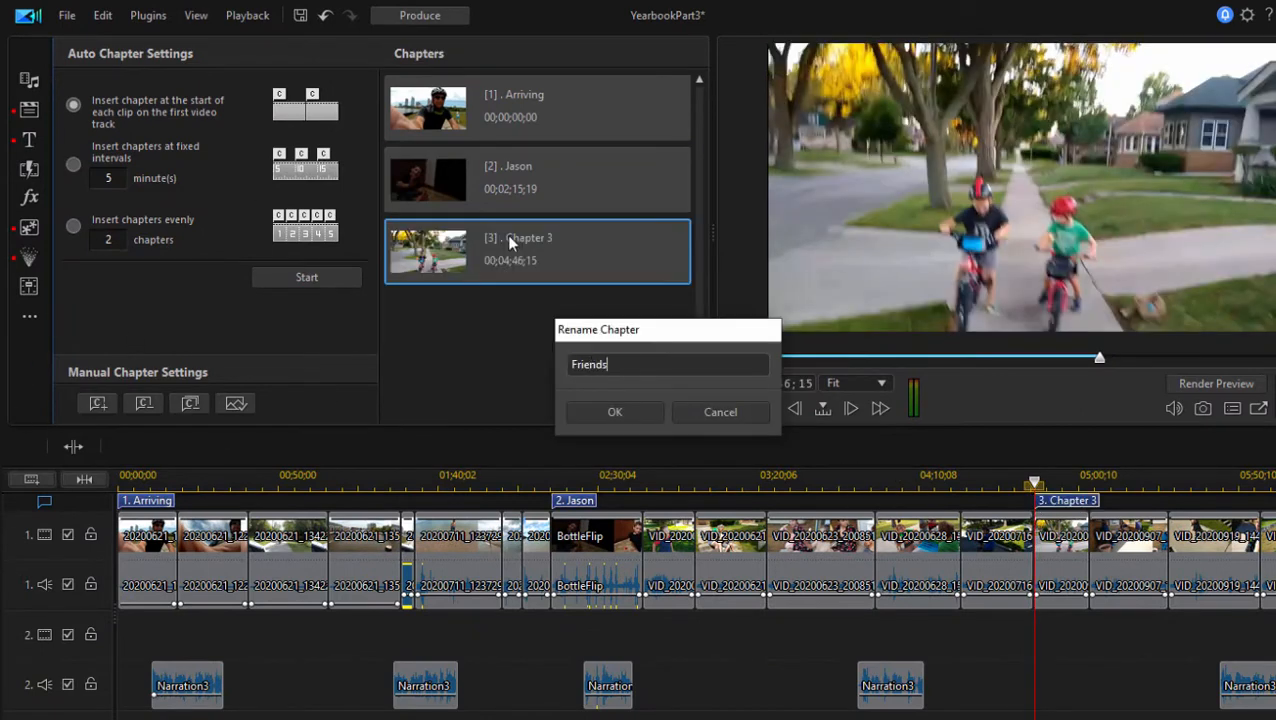
# - Confirm 'Friends' as the name of the third chapter at 00;04;46;15
pyautogui.click(614, 412)
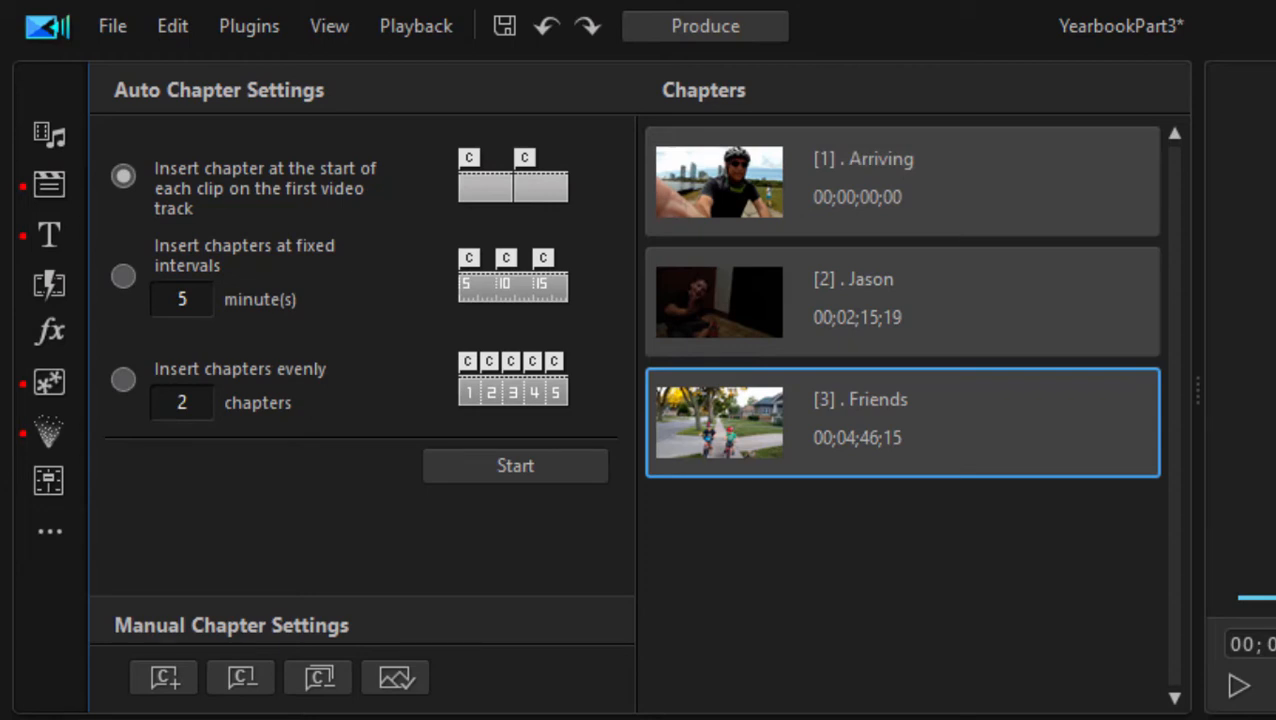
pyautogui.moveTo(970, 524)
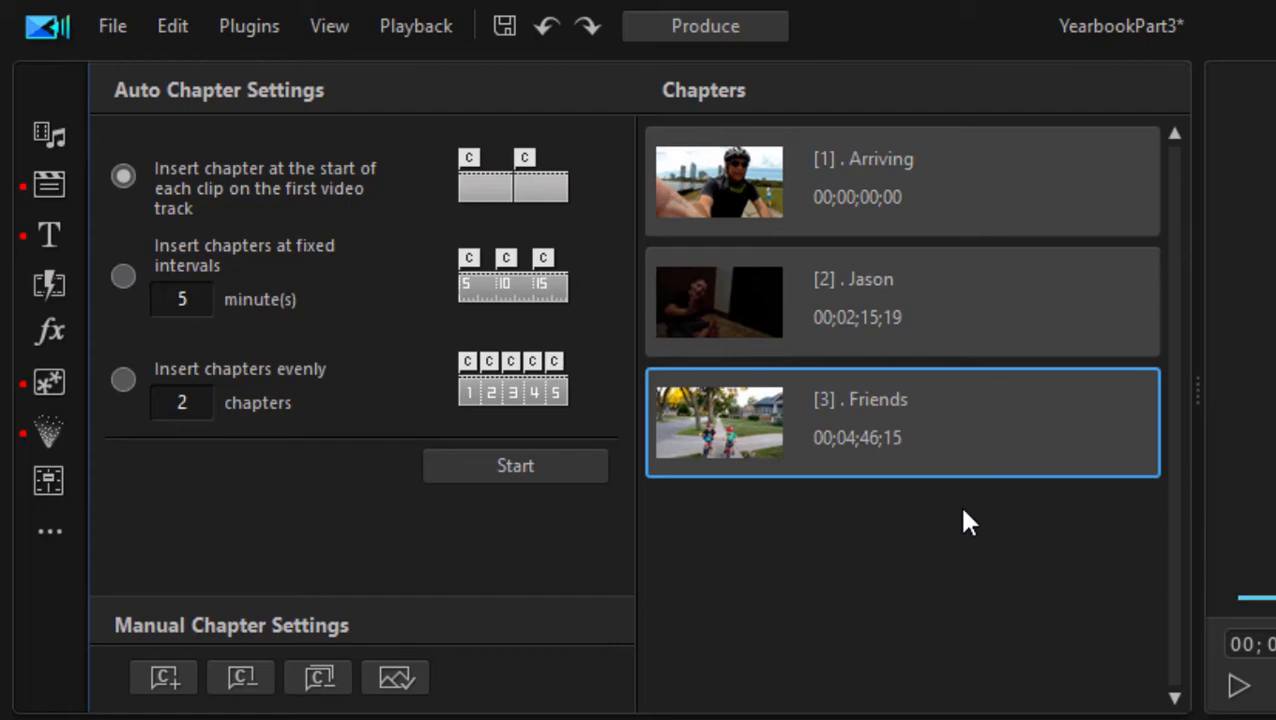
pyautogui.moveTo(968, 522)
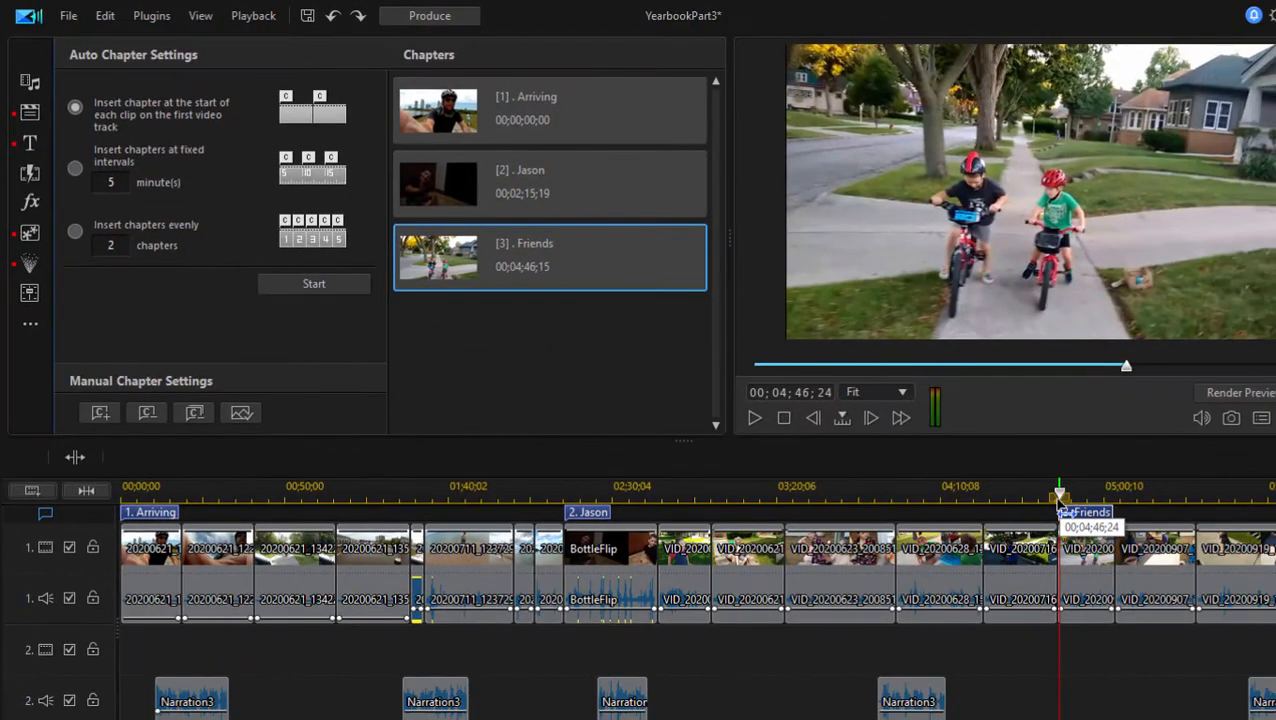
# - Use the frame at about 00;04;33;26 of the boy on his bike as the Friends thumbnail
pyautogui.moveTo(1060, 496); pyautogui.dragTo(1020, 496)
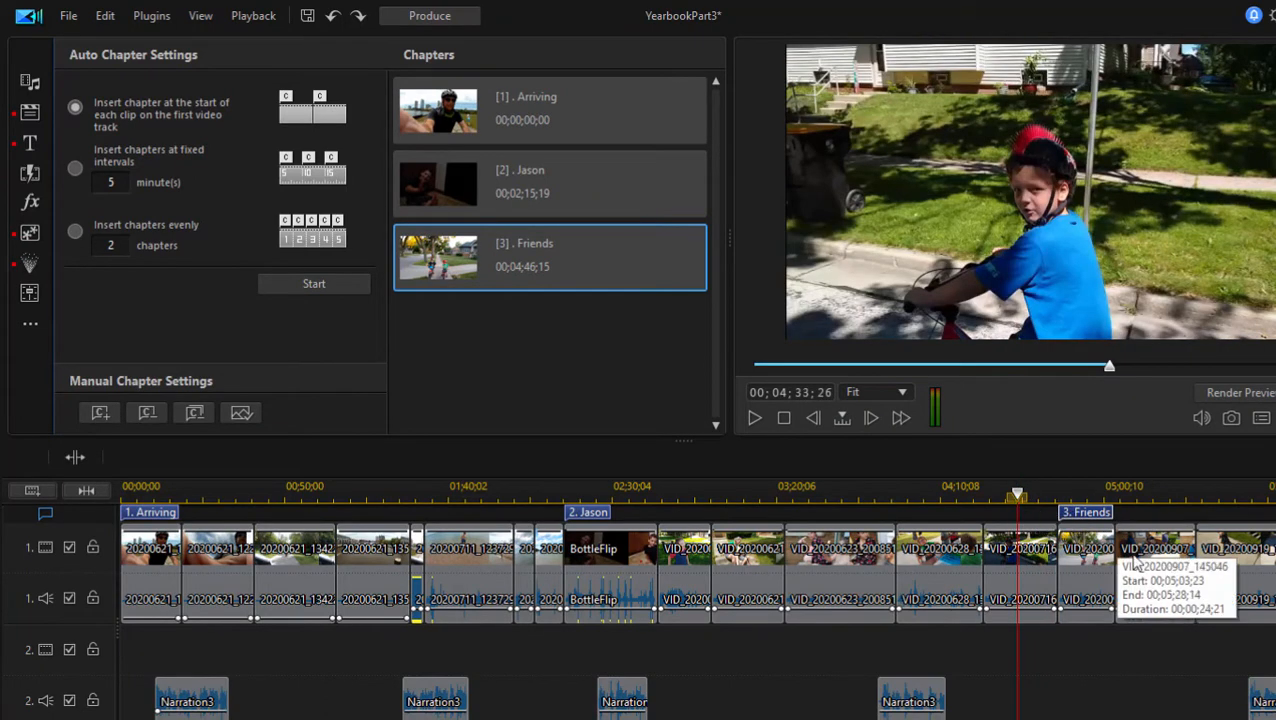
pyautogui.moveTo(1238, 576)
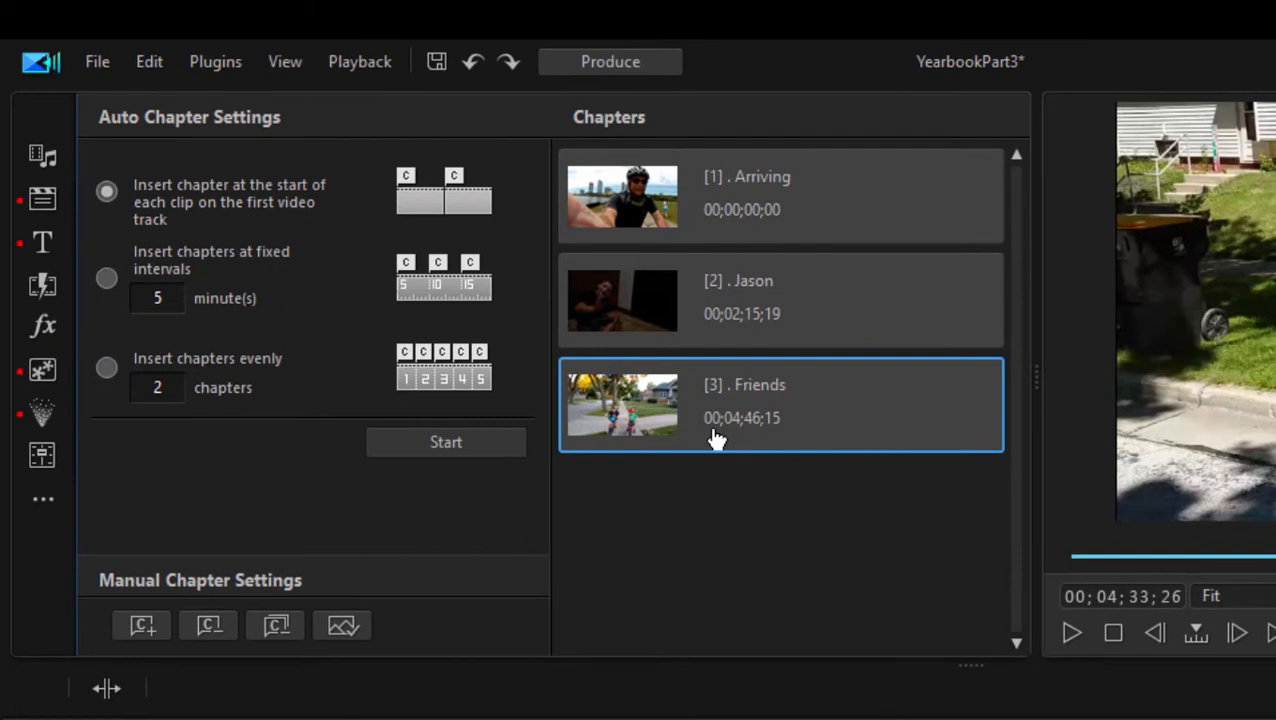
pyautogui.moveTo(704, 438)
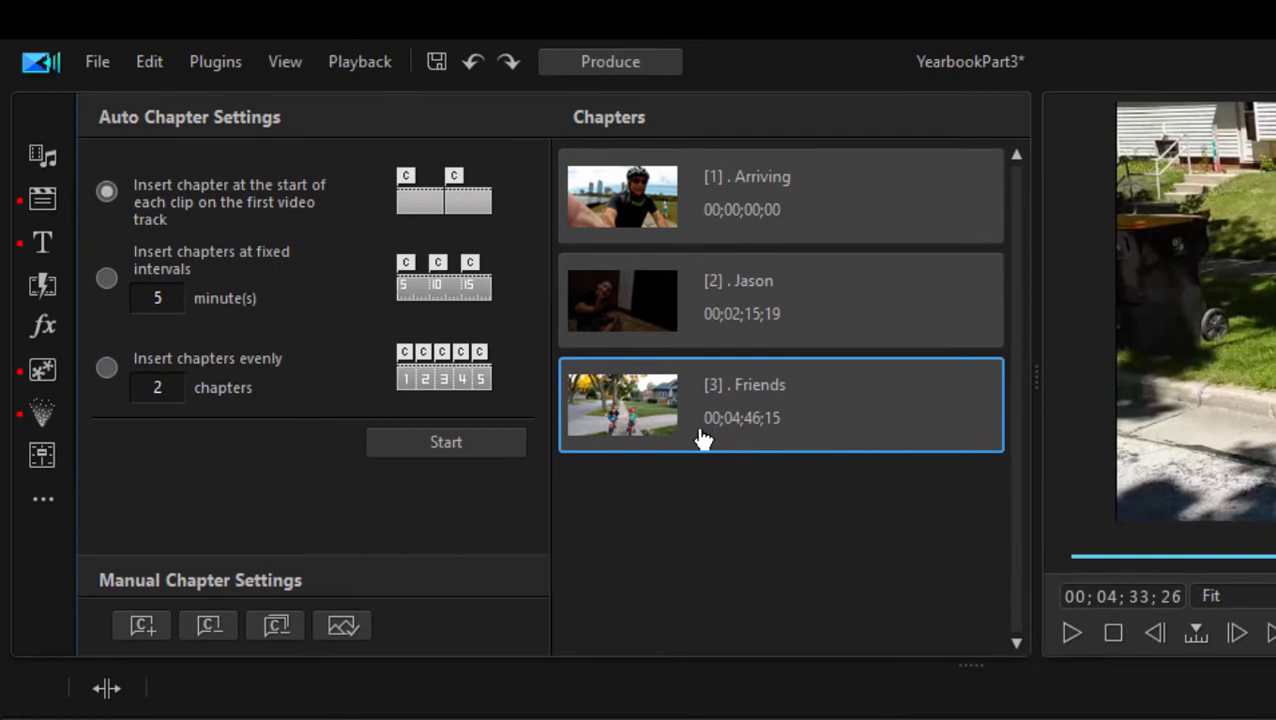
pyautogui.moveTo(342, 624)
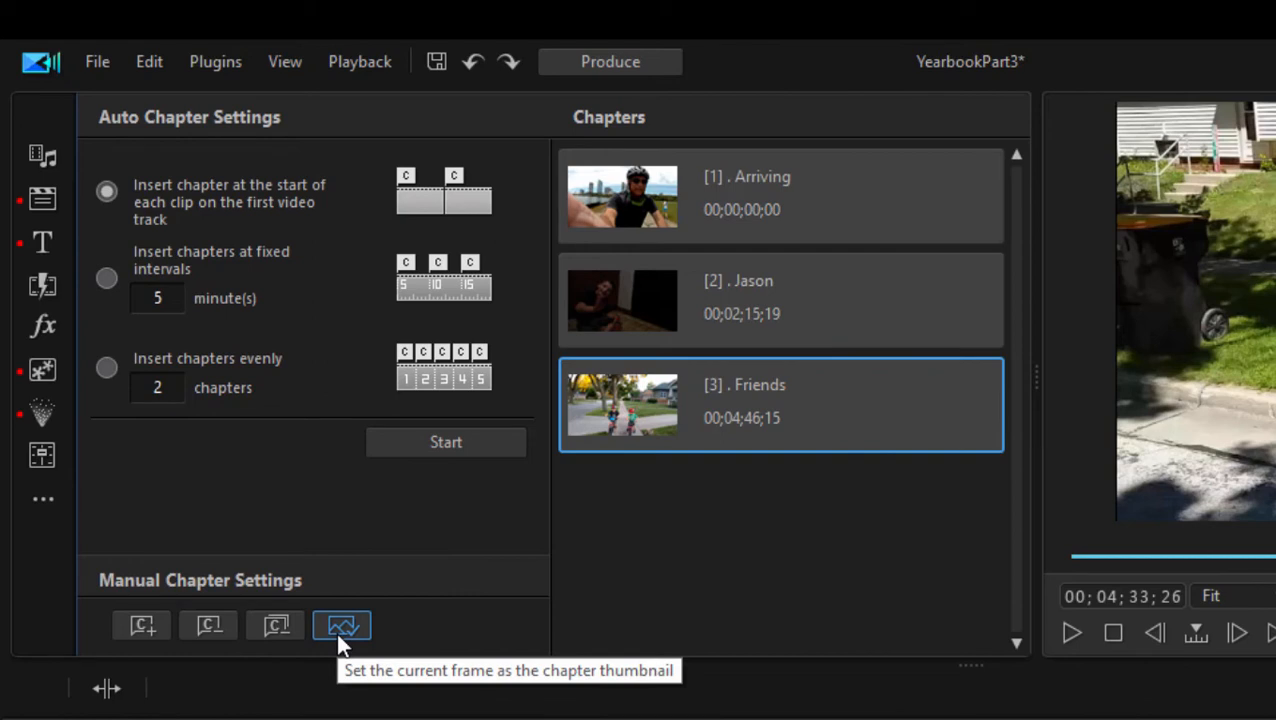
pyautogui.moveTo(368, 604)
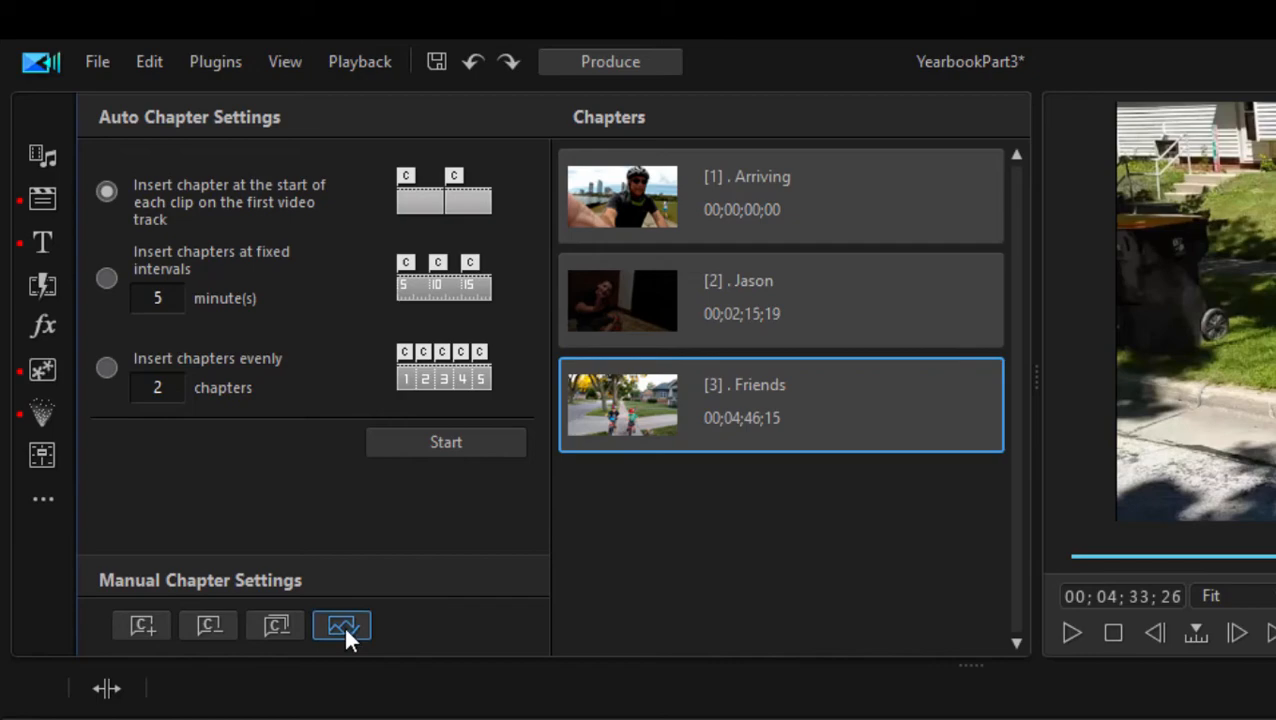
pyautogui.click(342, 624)
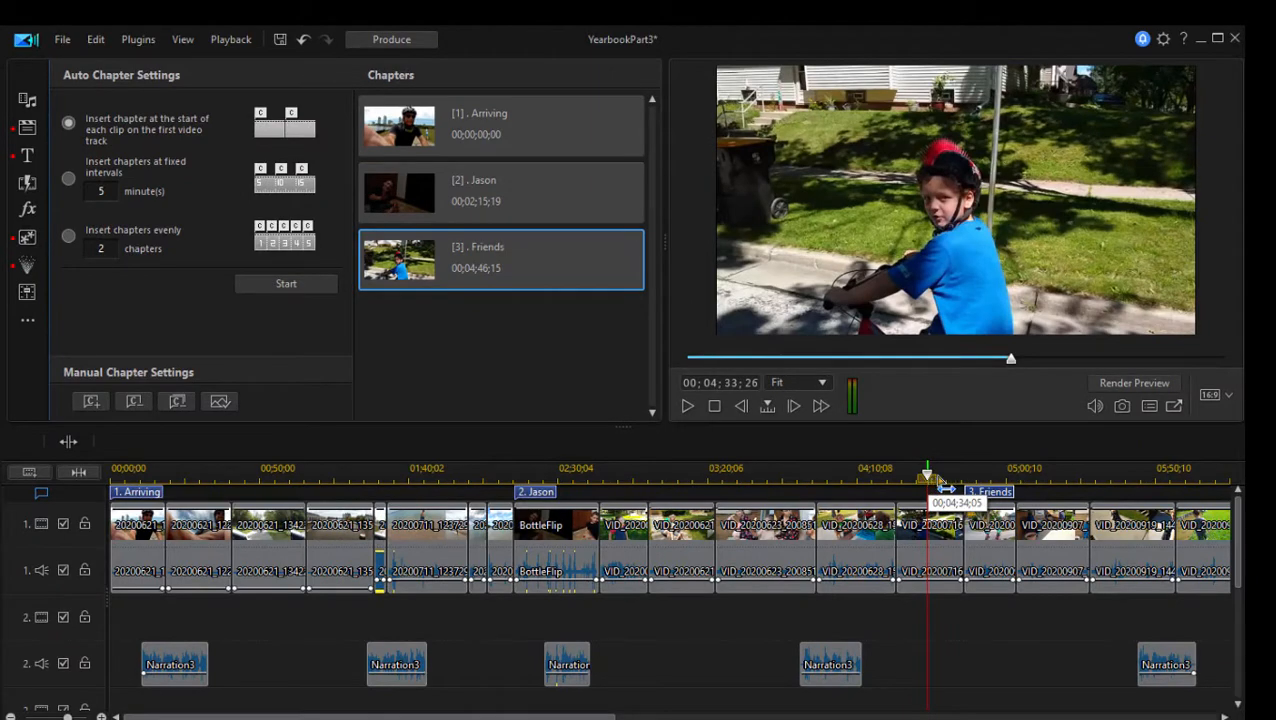
pyautogui.moveTo(1000, 496)
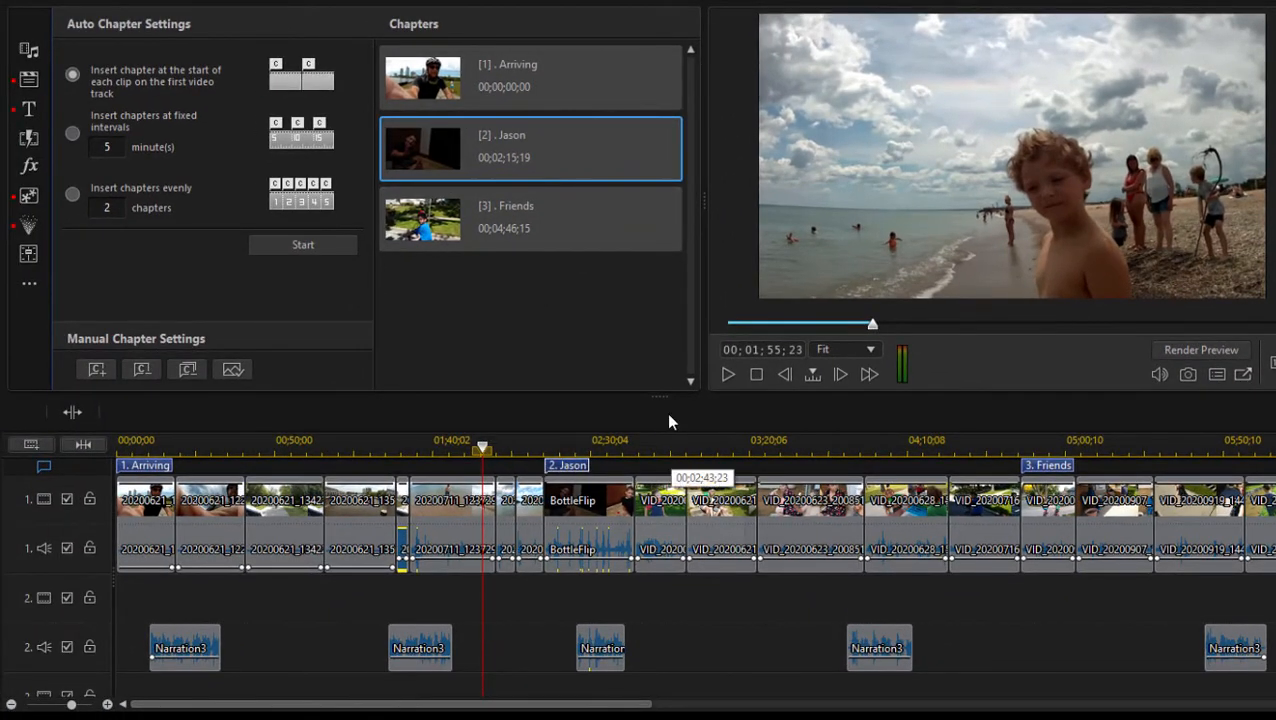
pyautogui.moveTo(572, 156)
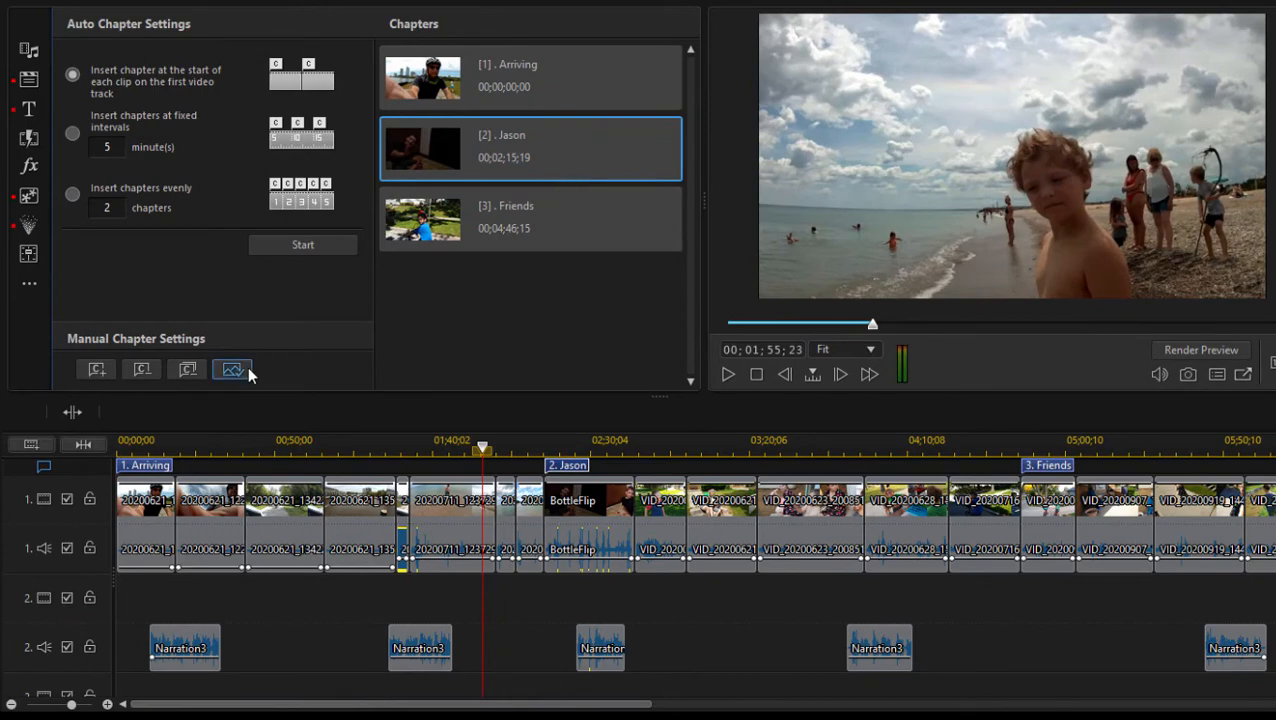
pyautogui.moveTo(232, 370)
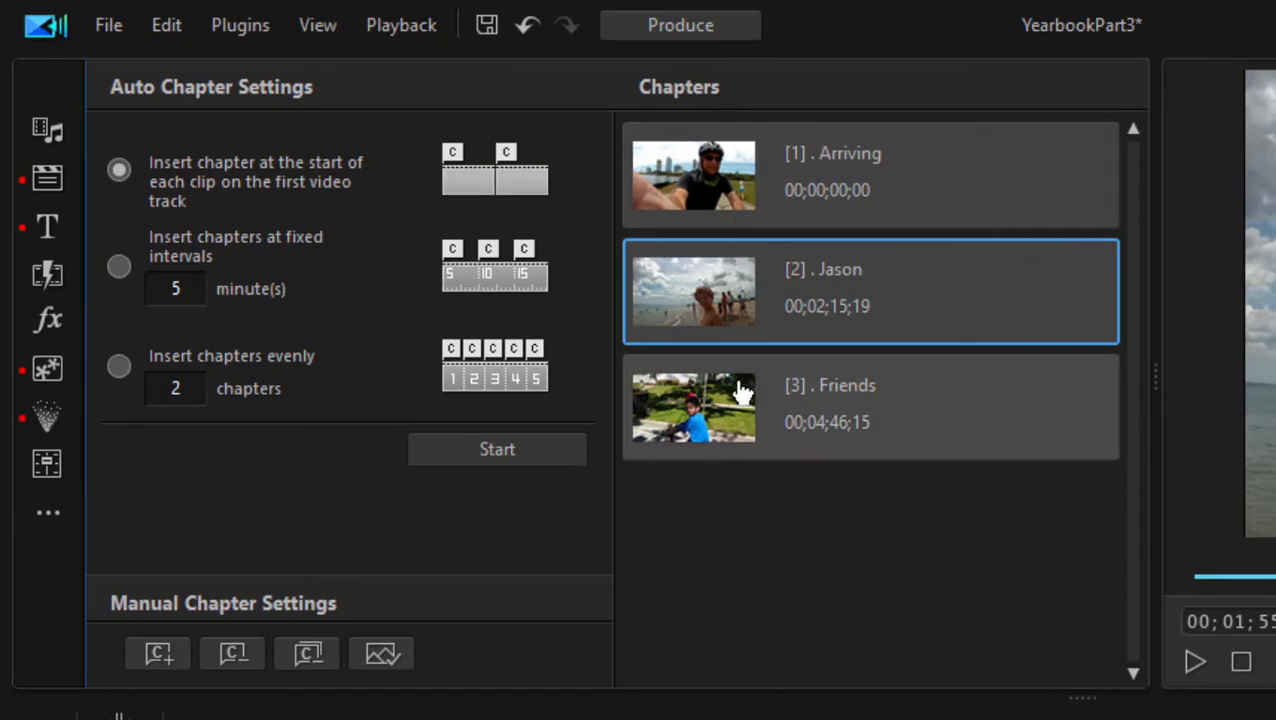
pyautogui.moveTo(884, 516)
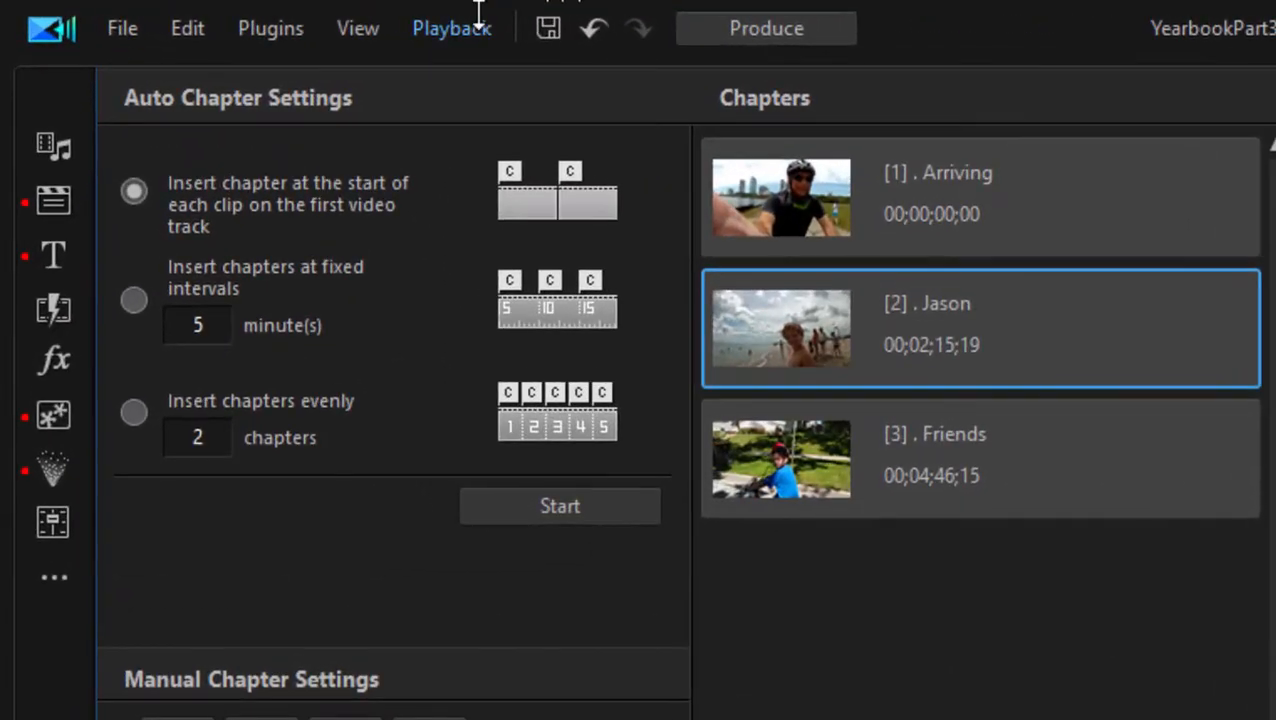
pyautogui.moveTo(766, 28)
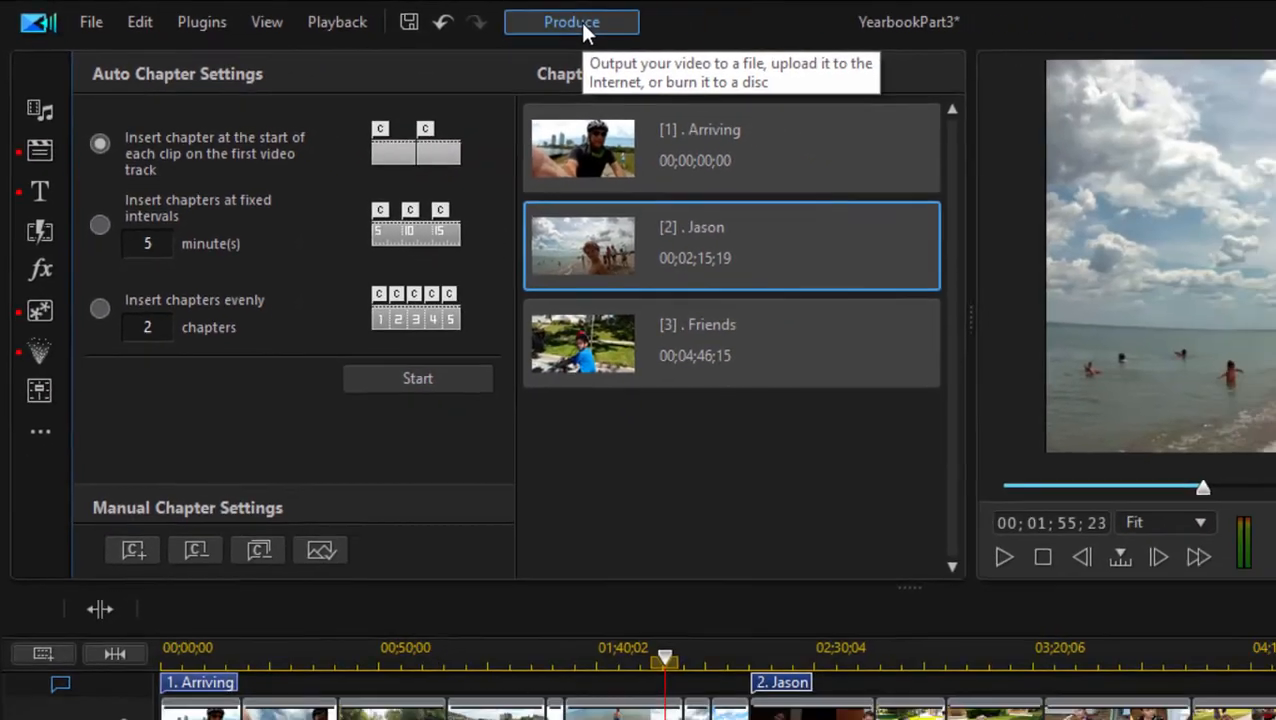
# - Go to Produce > Create Disc showing the My Videos menu preview
pyautogui.click(572, 20)
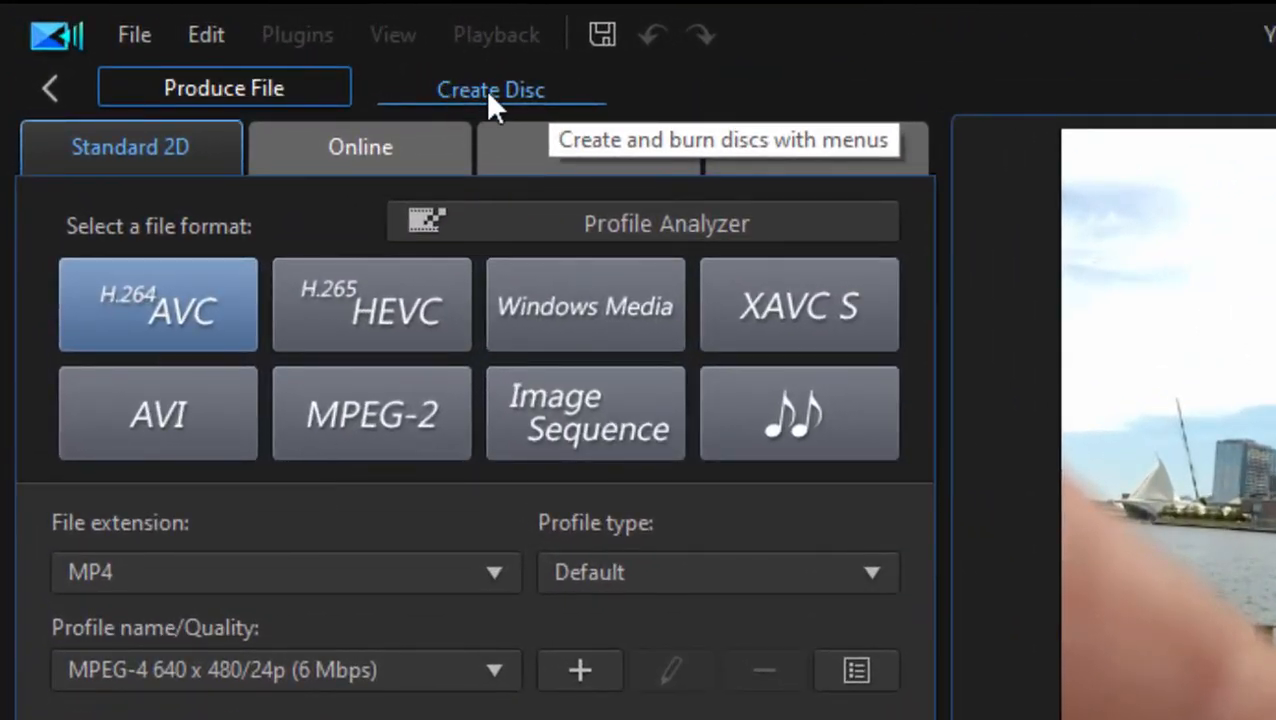
pyautogui.click(488, 88)
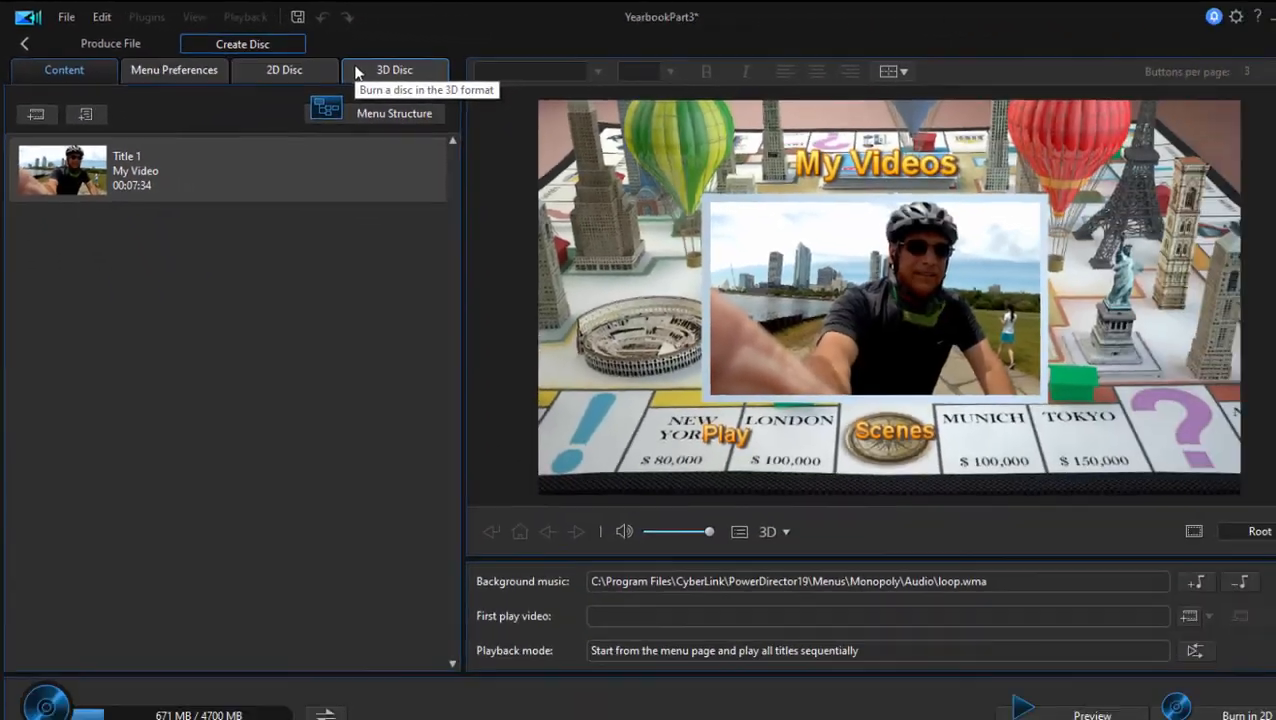